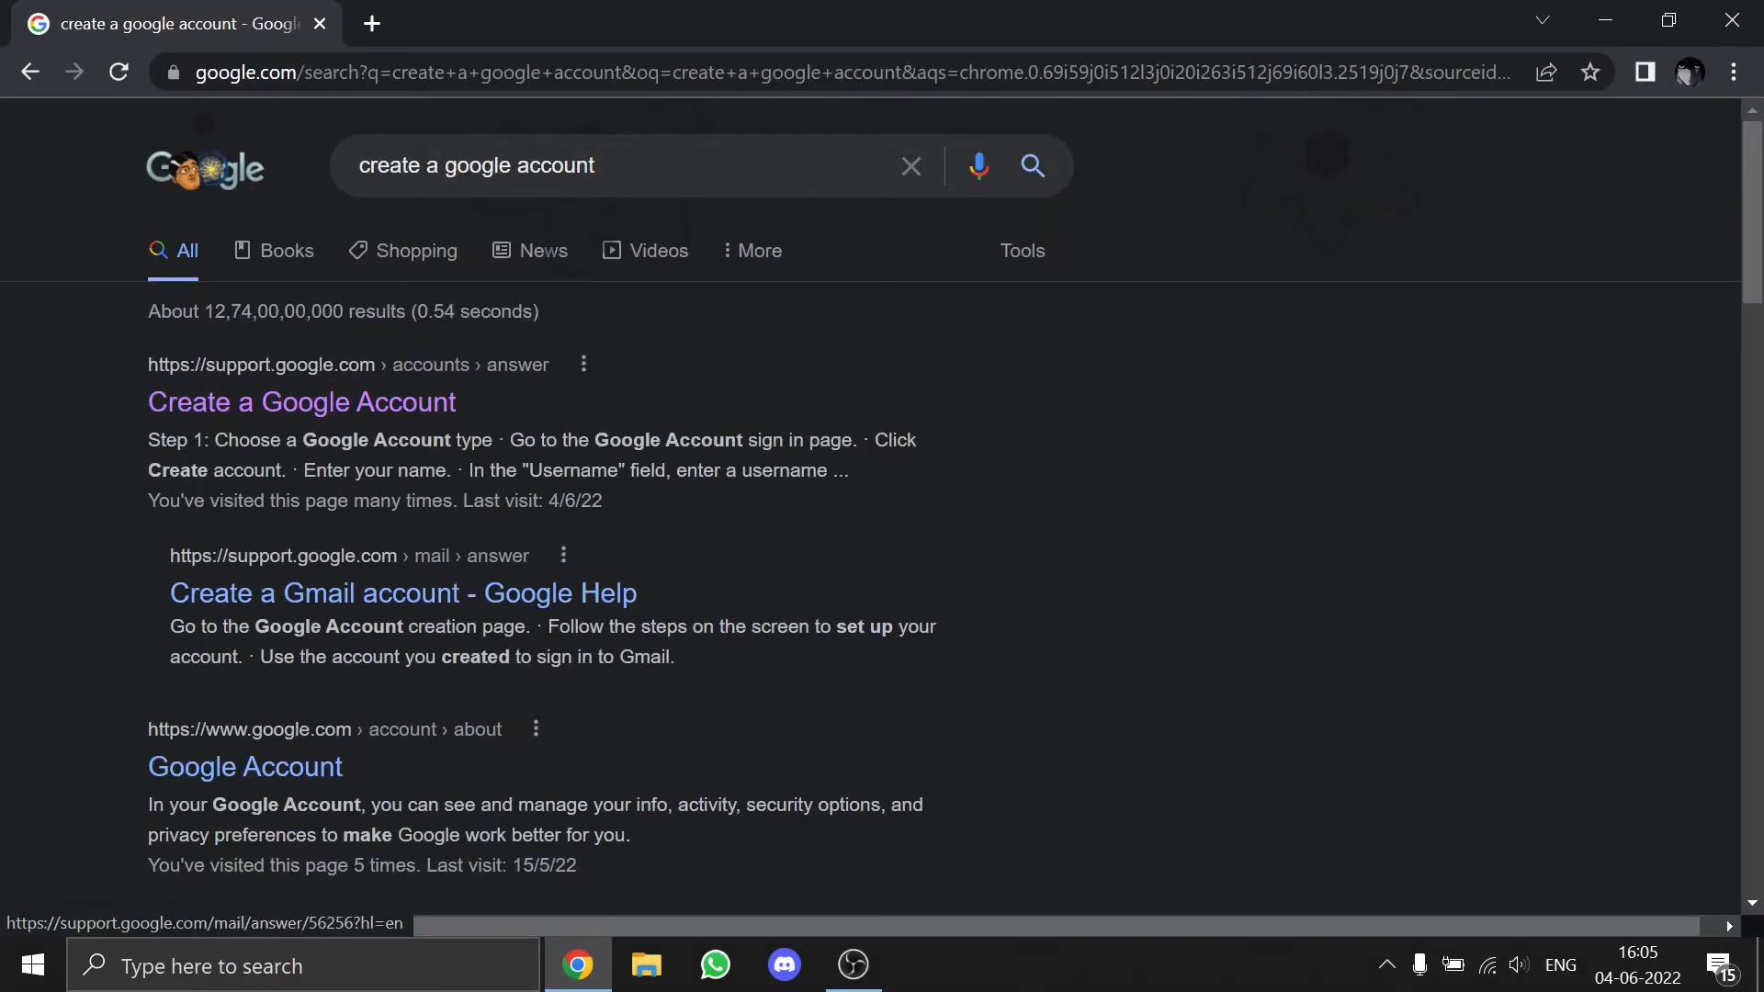
Open the 'Create a Google Account' help article and start a personal-use account sign-up
click(300, 402)
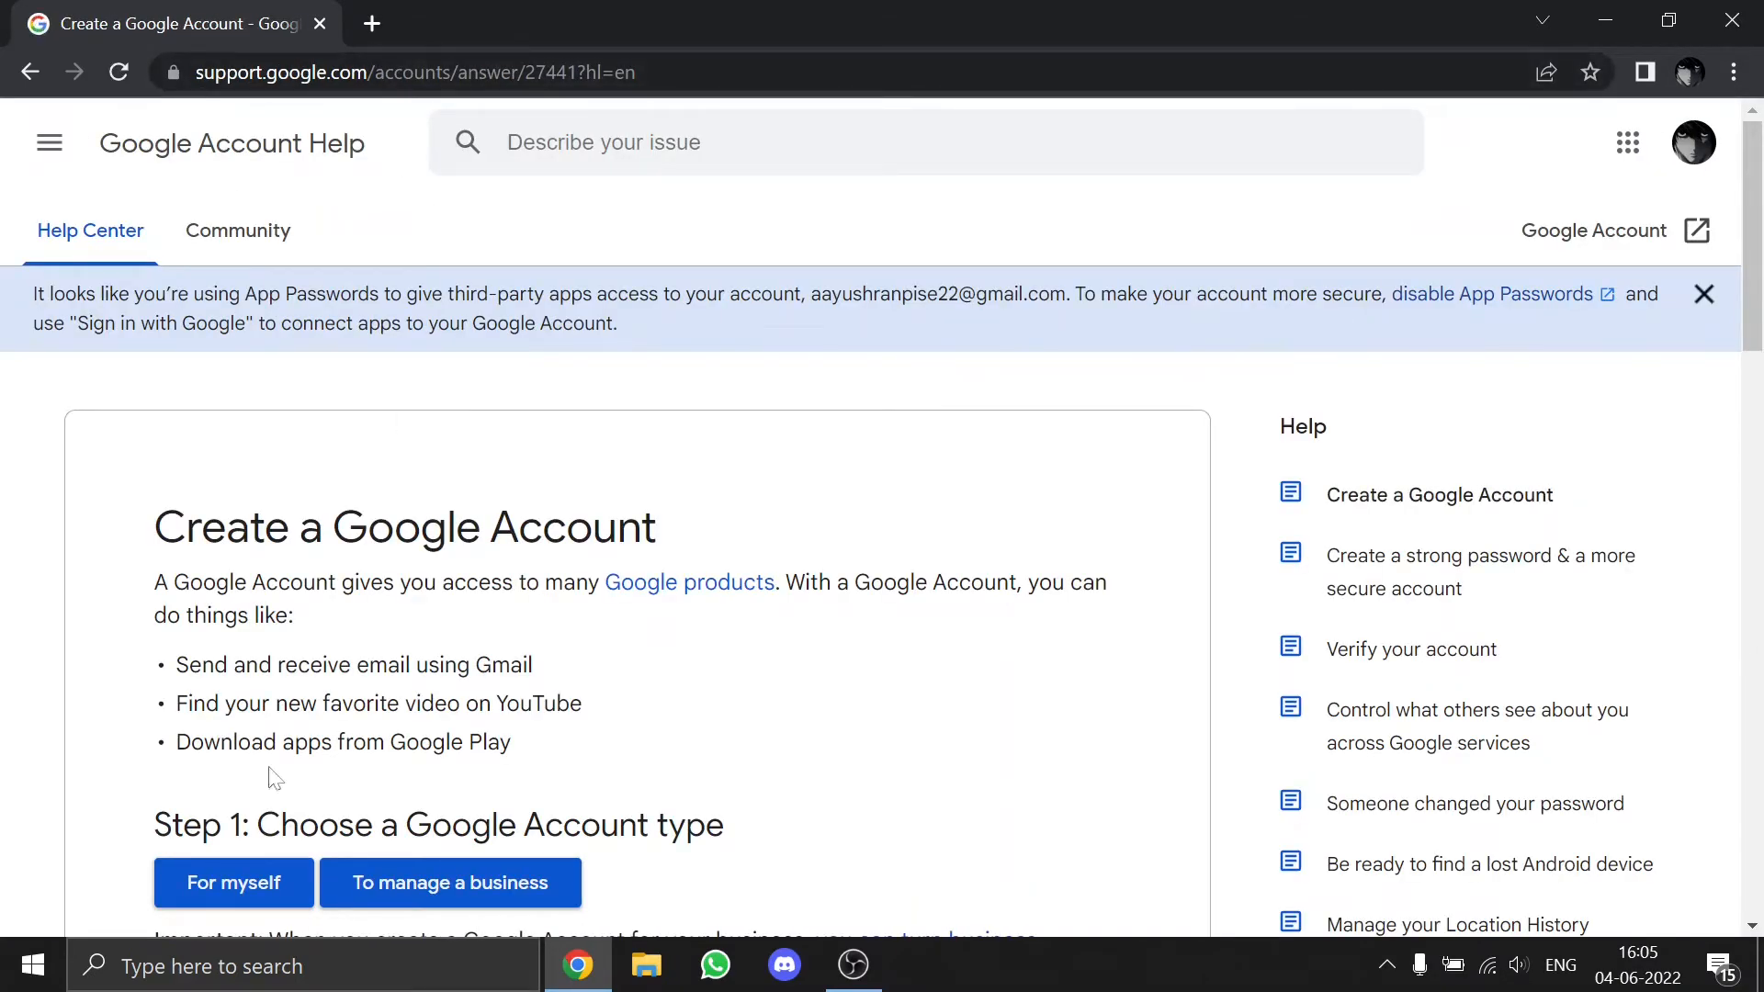
click(232, 882)
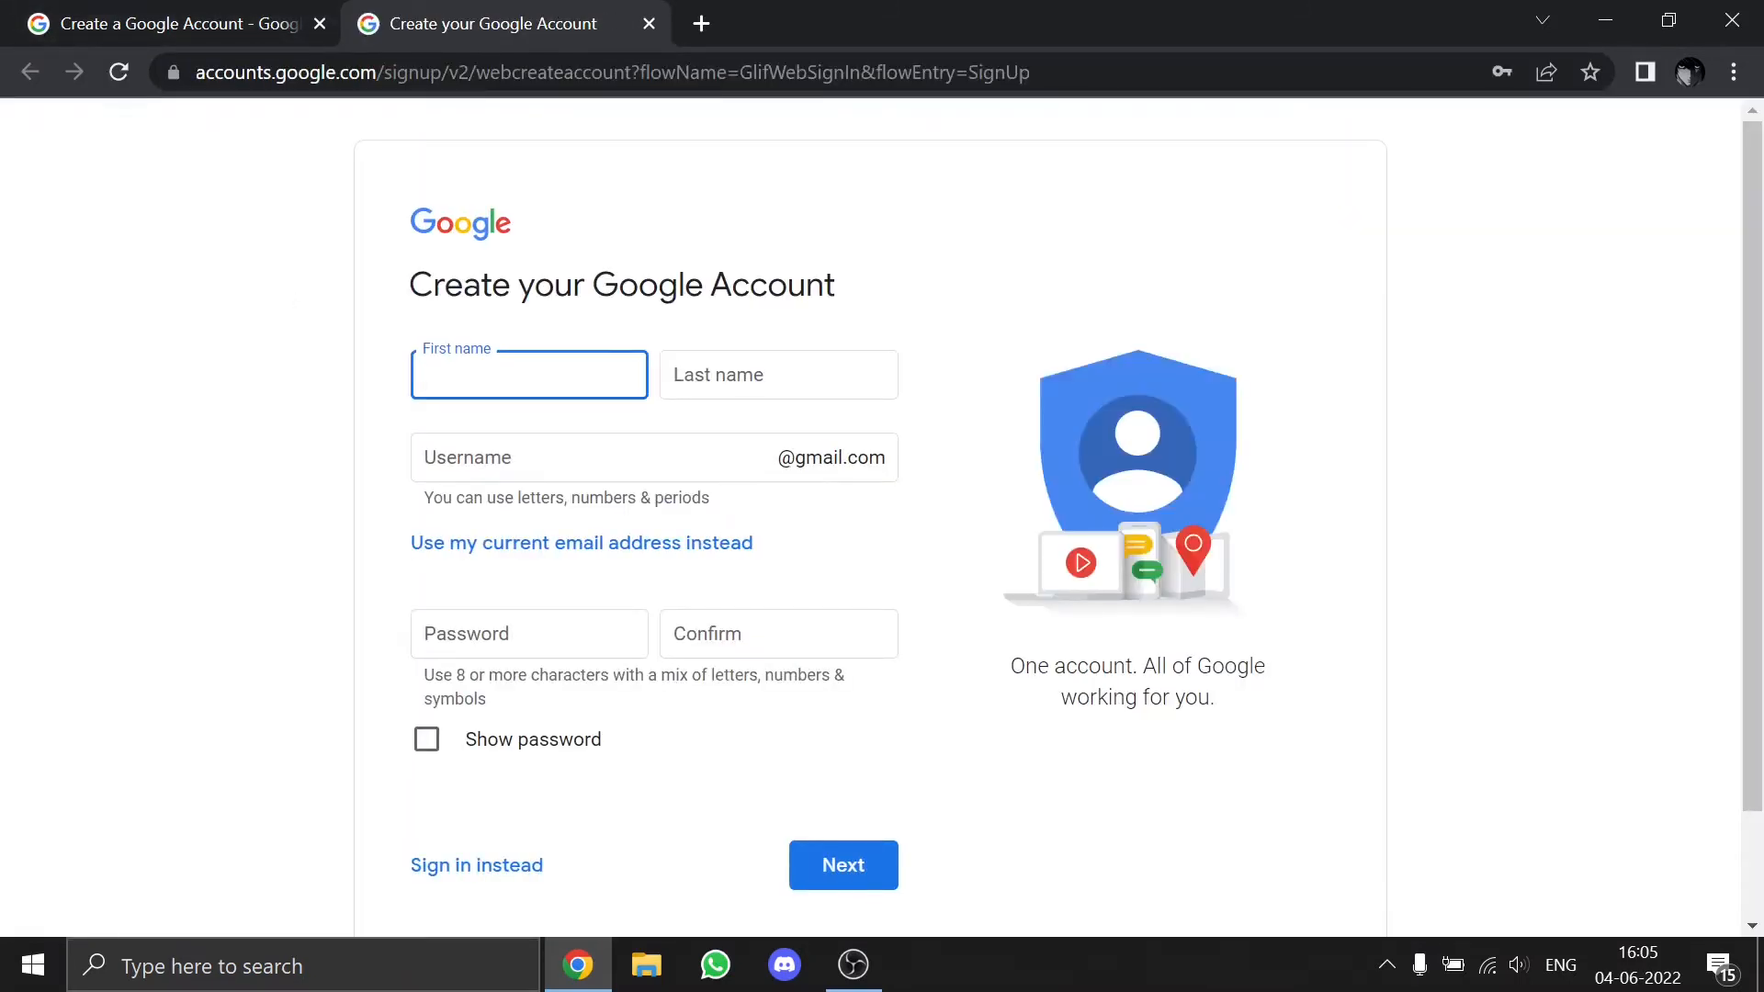
Enter first and last name, accept the suggested Gmail username, and enter and confirm the password
text(raxton)
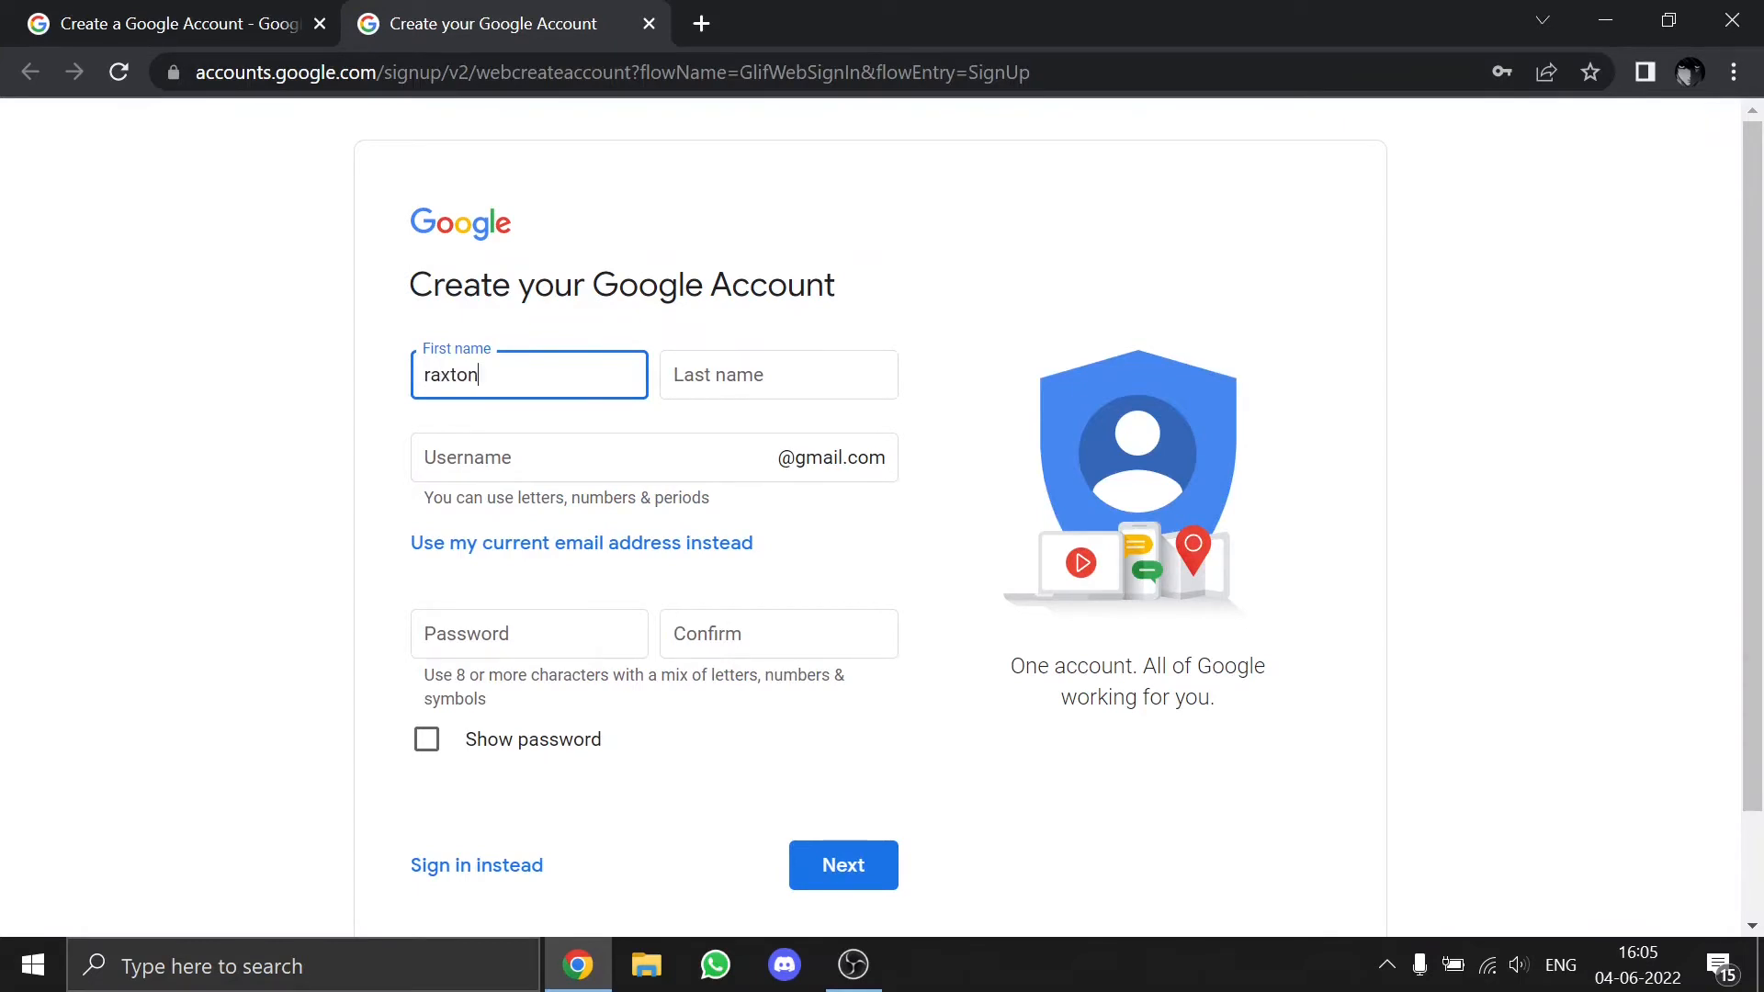
click(777, 375)
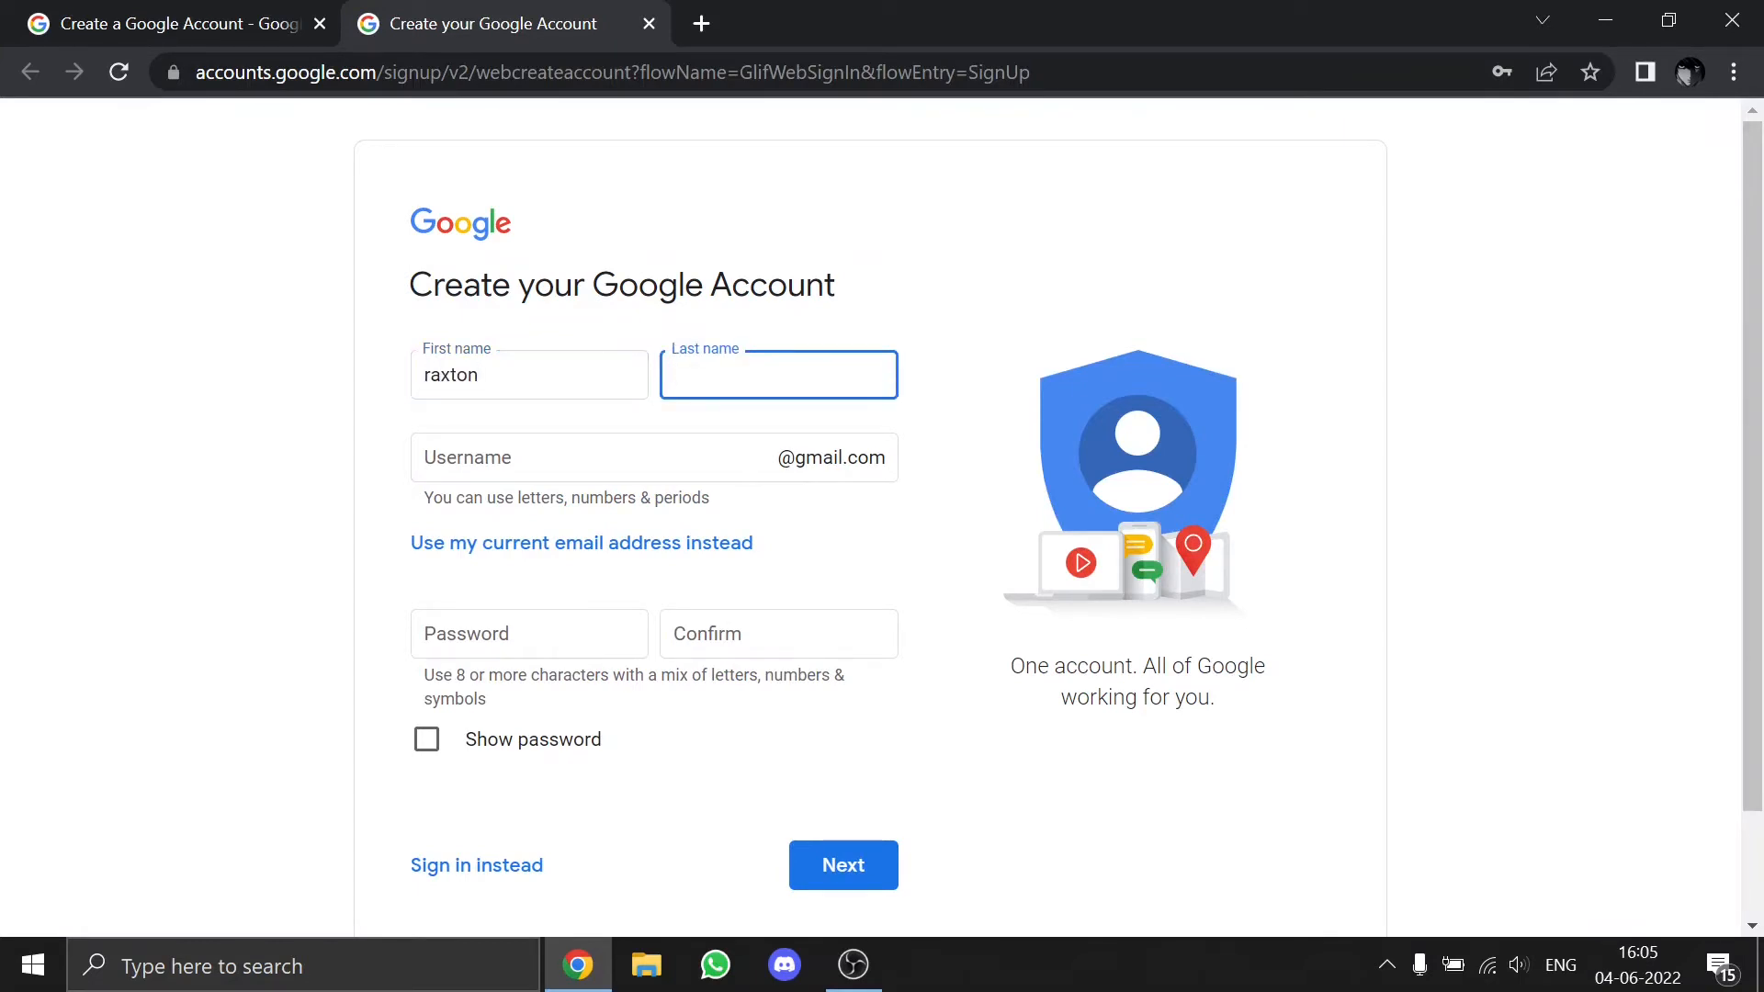
text(raxtony)
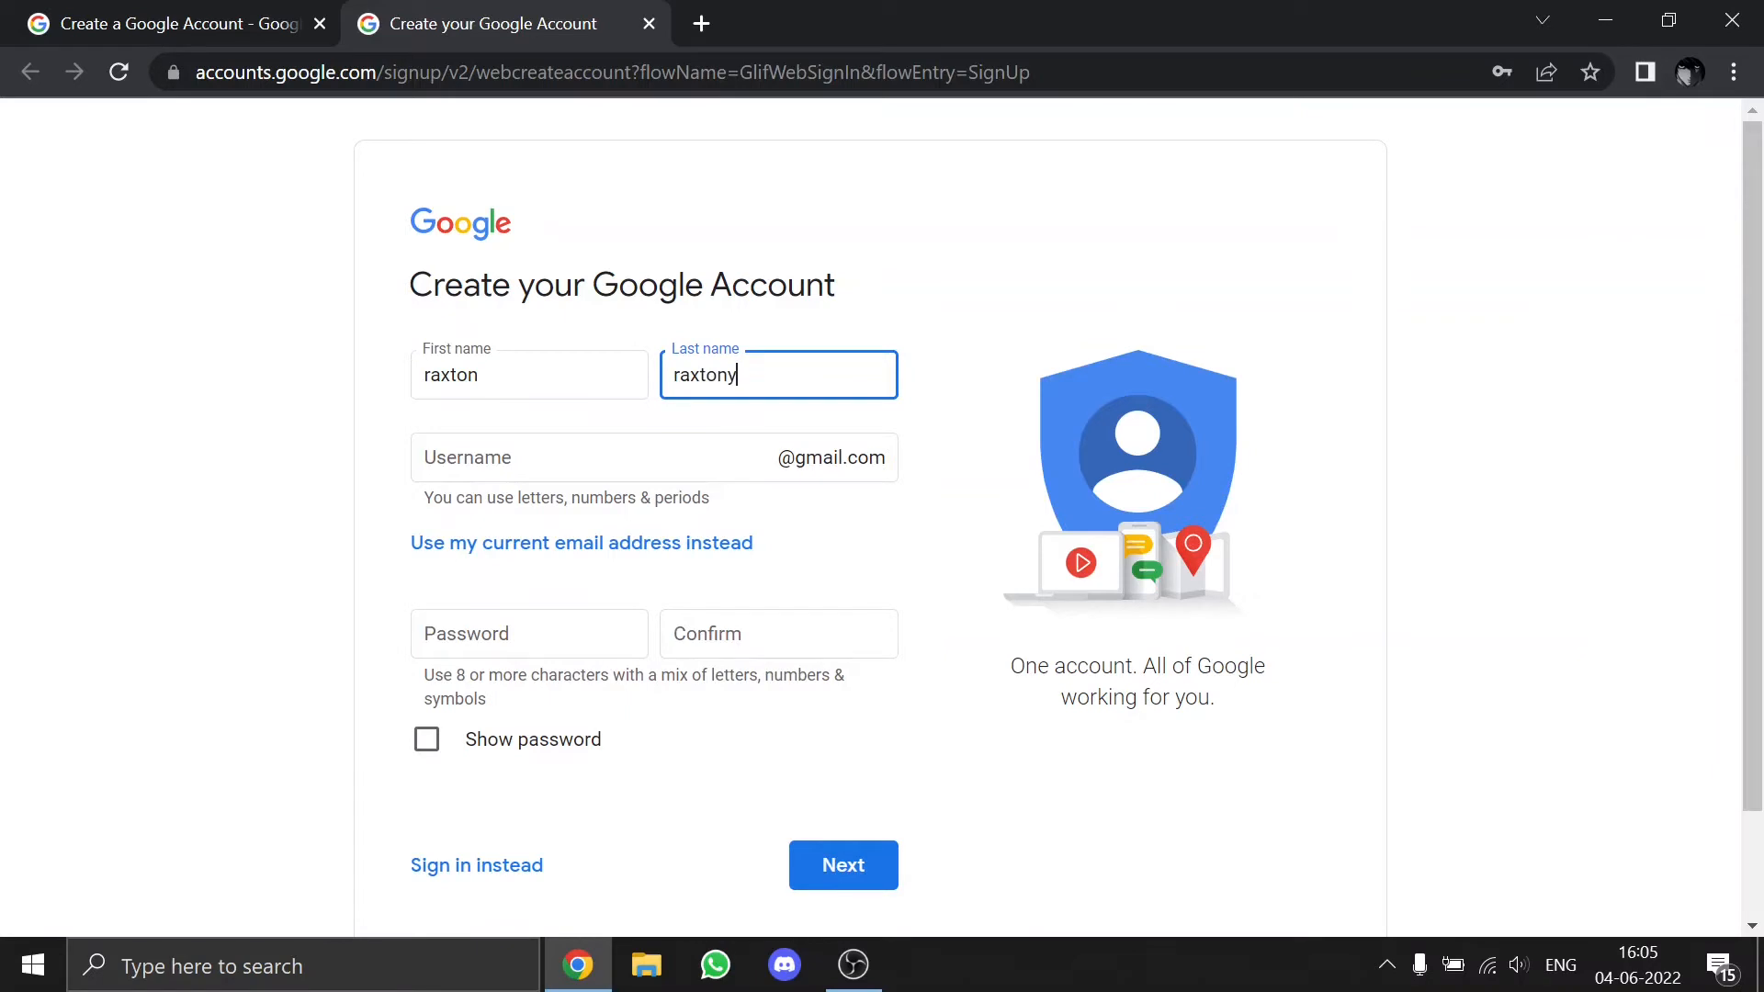
text(tber)
click(653, 458)
text(raxton)
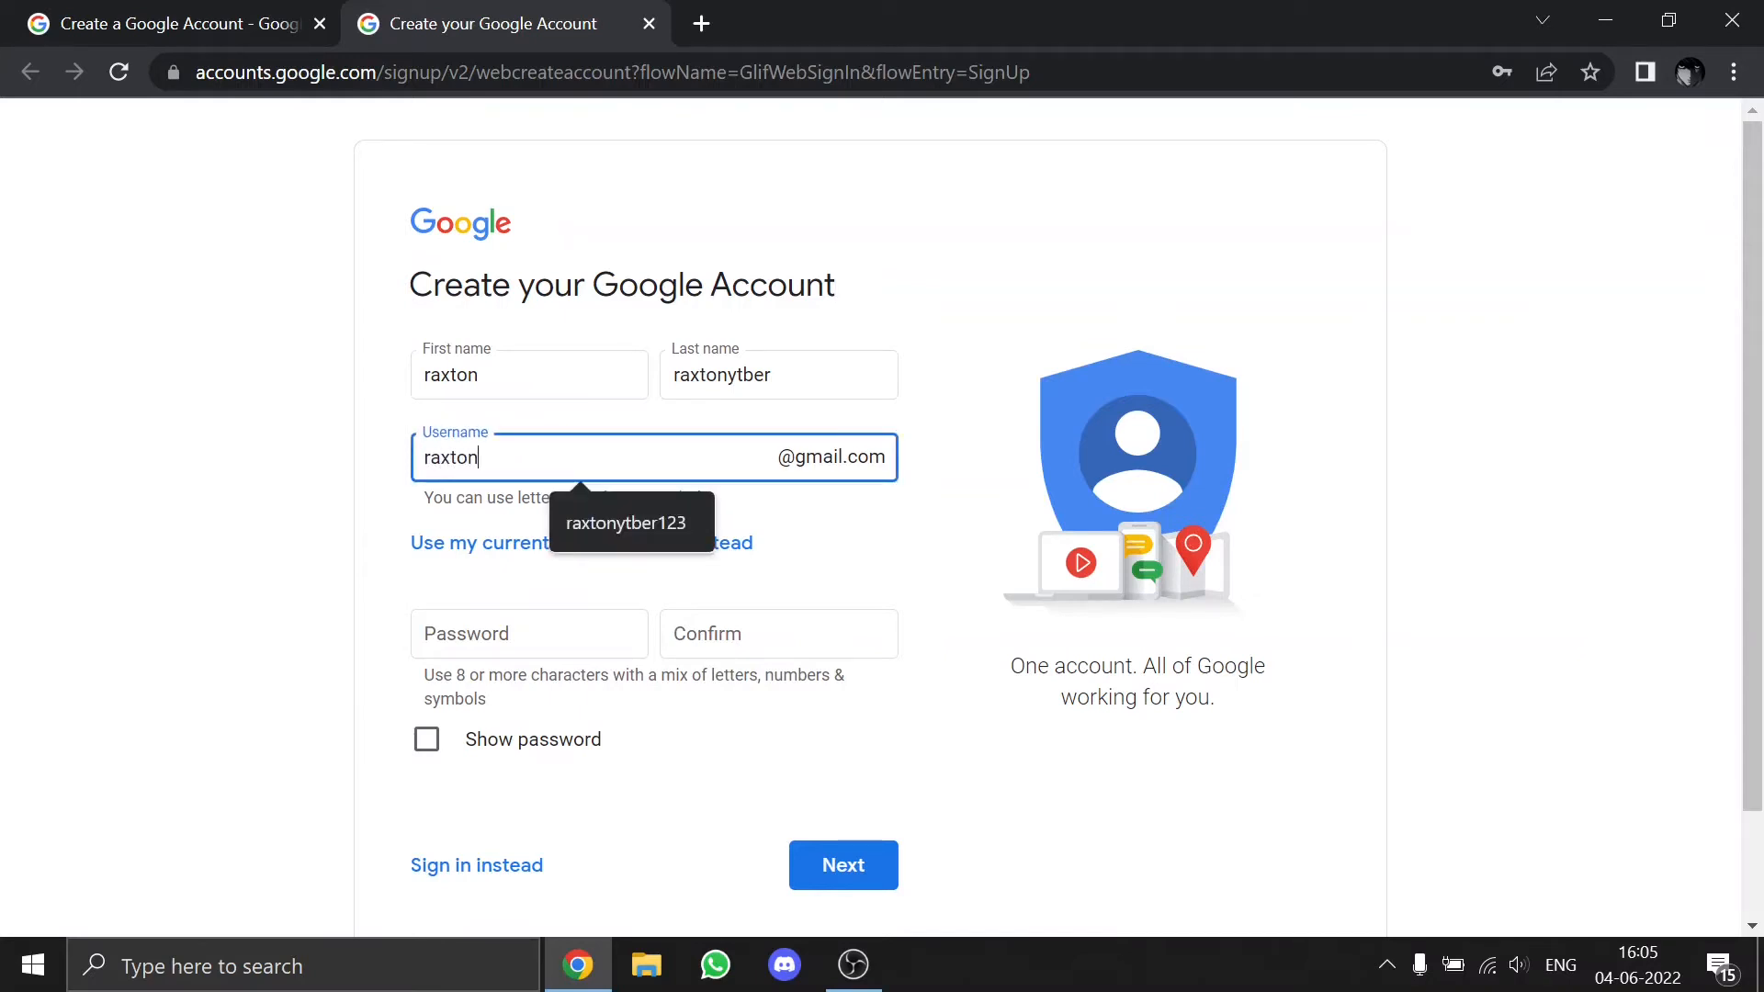
click(631, 522)
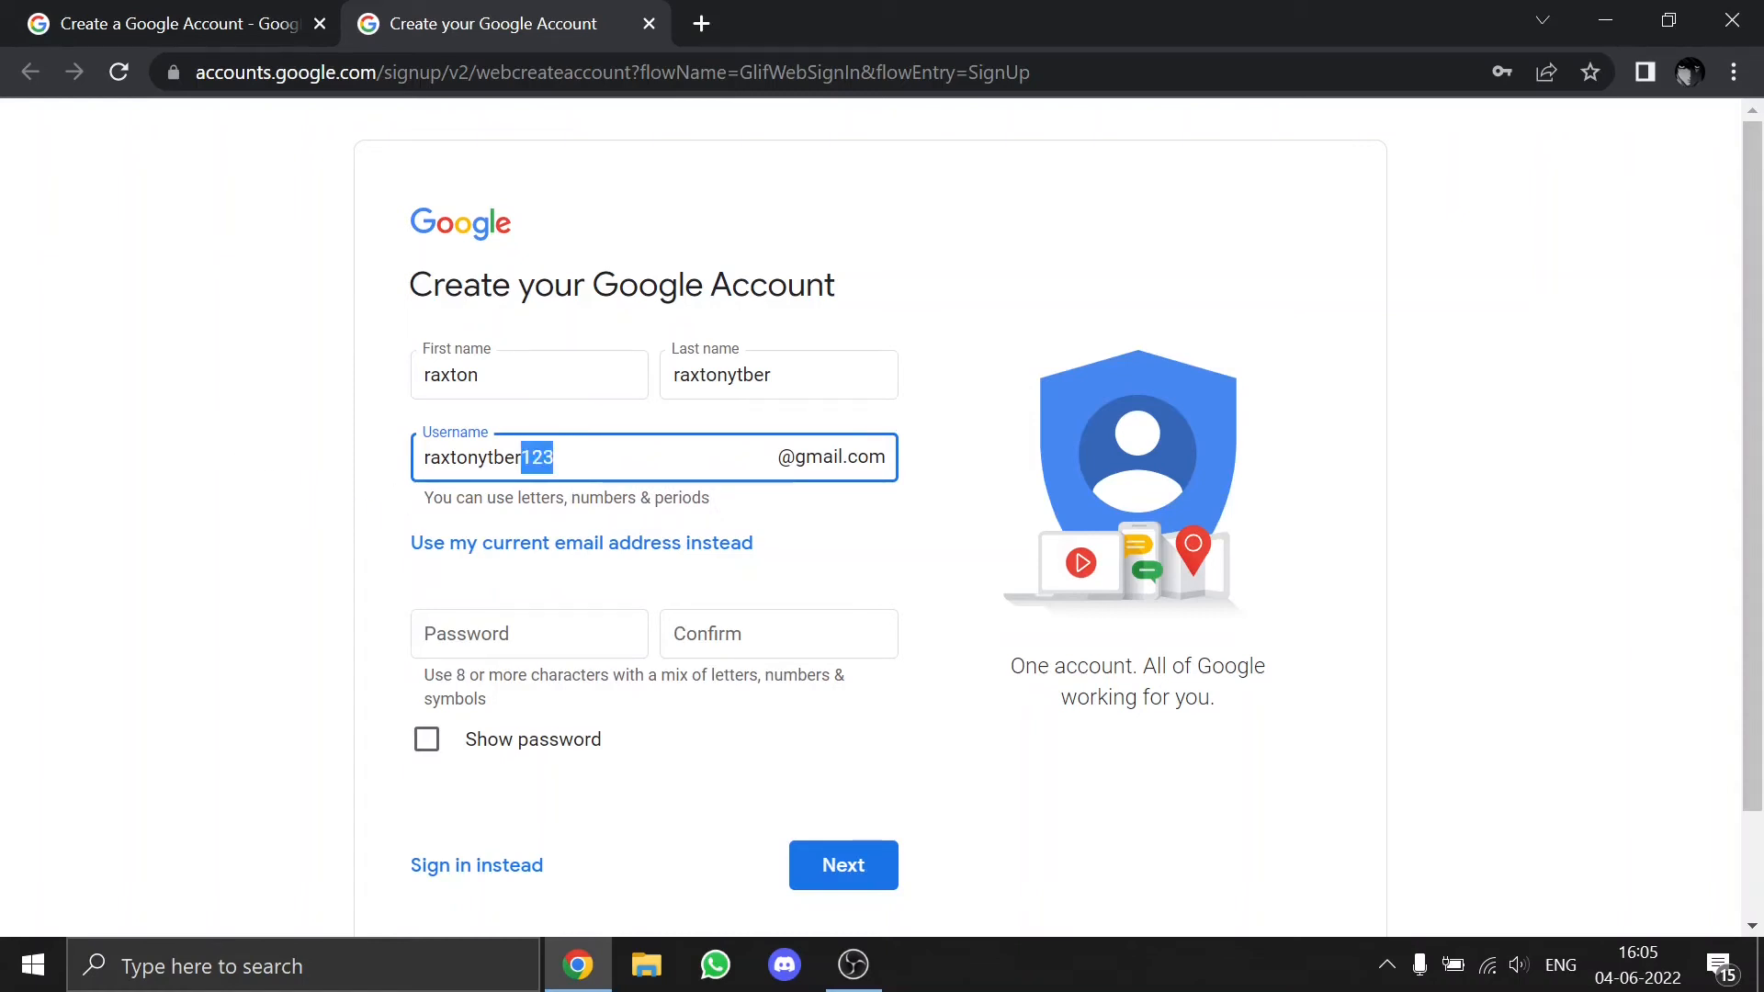
click(529, 632)
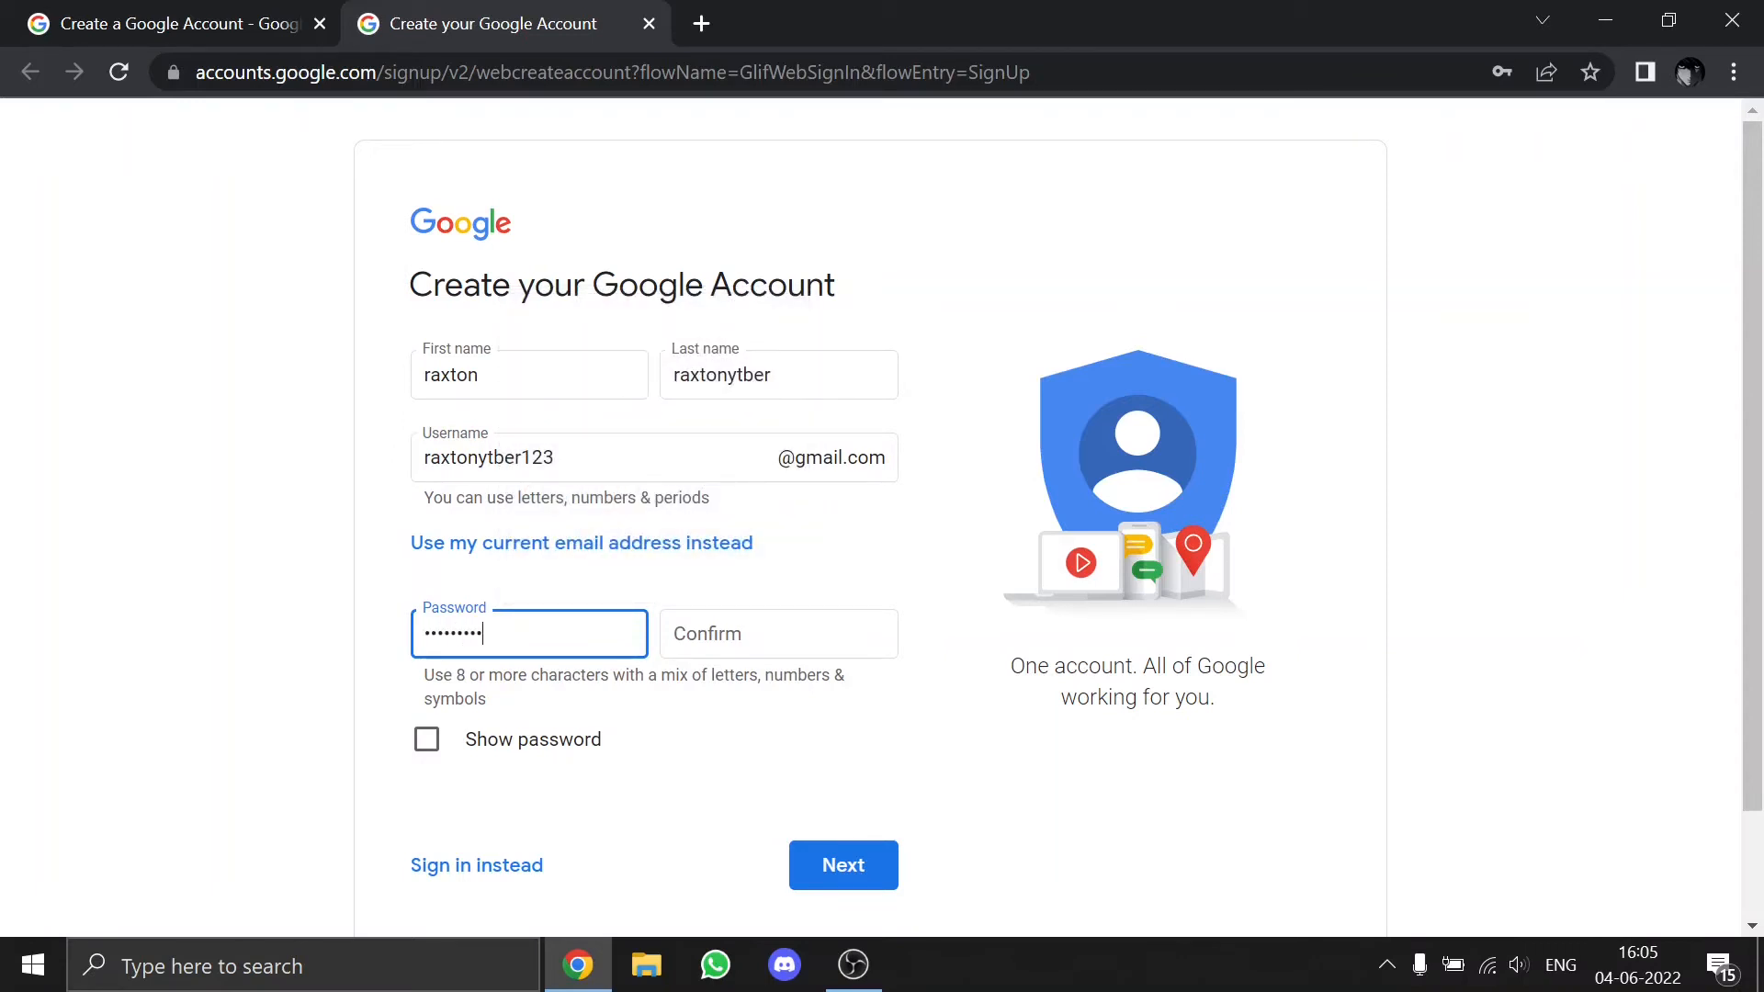
click(778, 632)
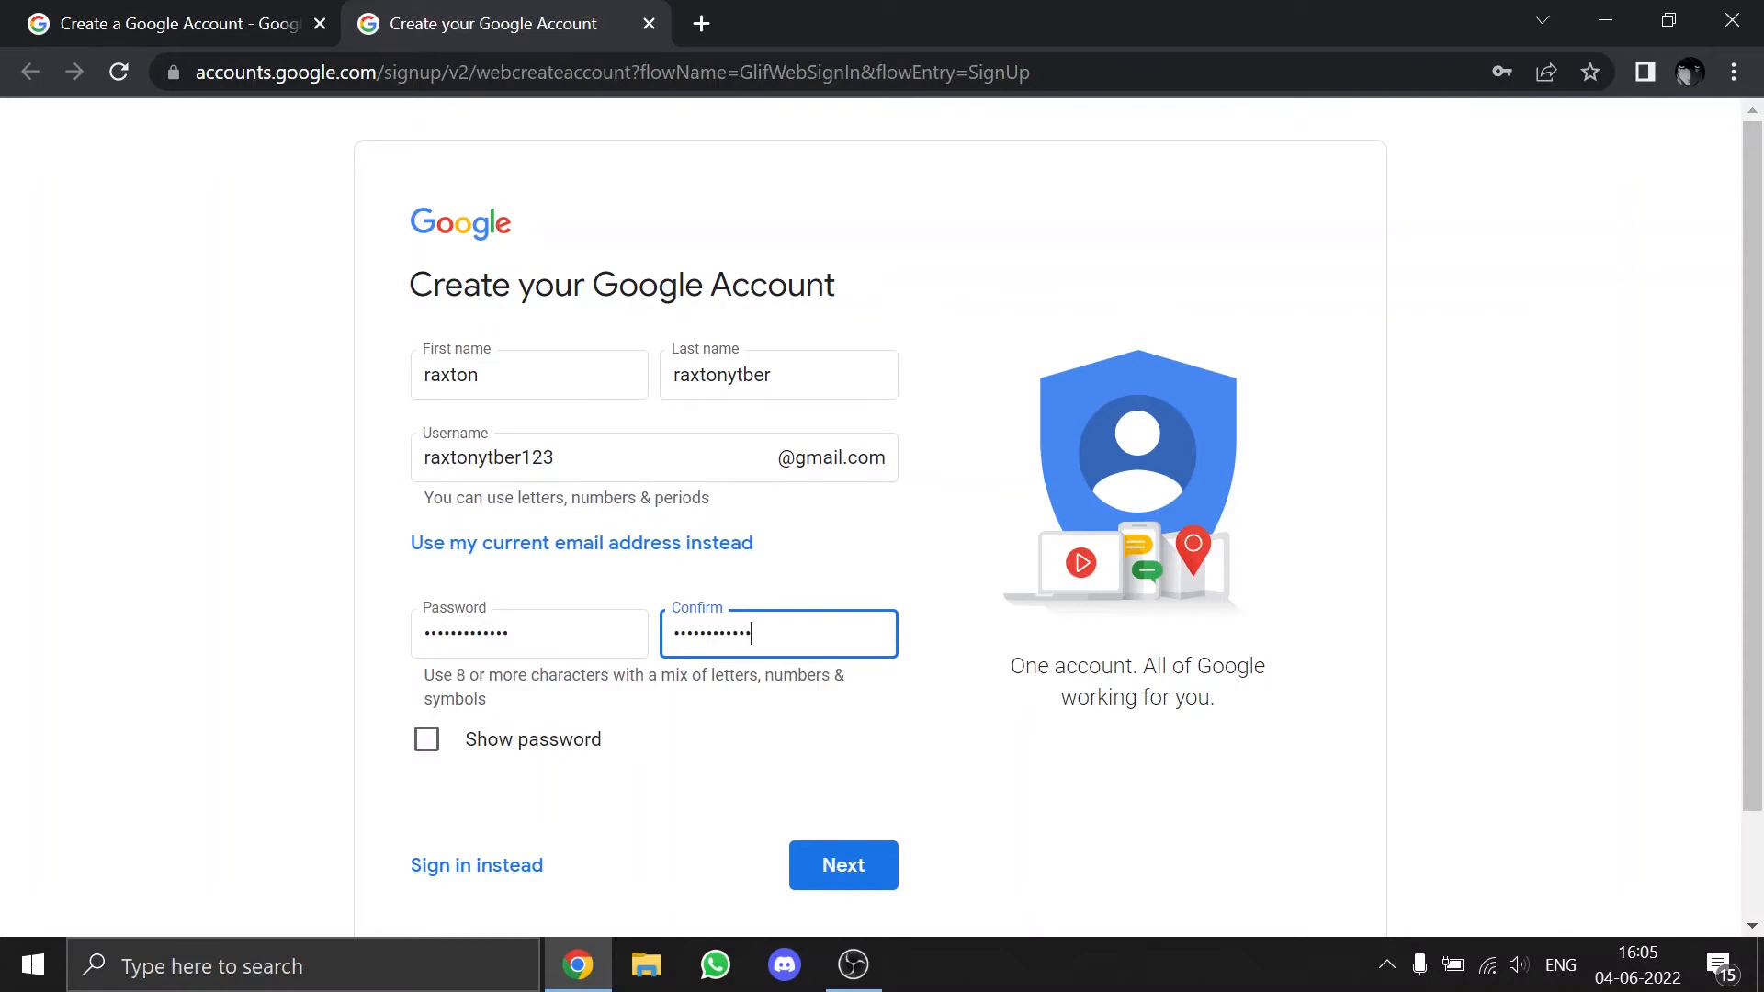
click(842, 865)
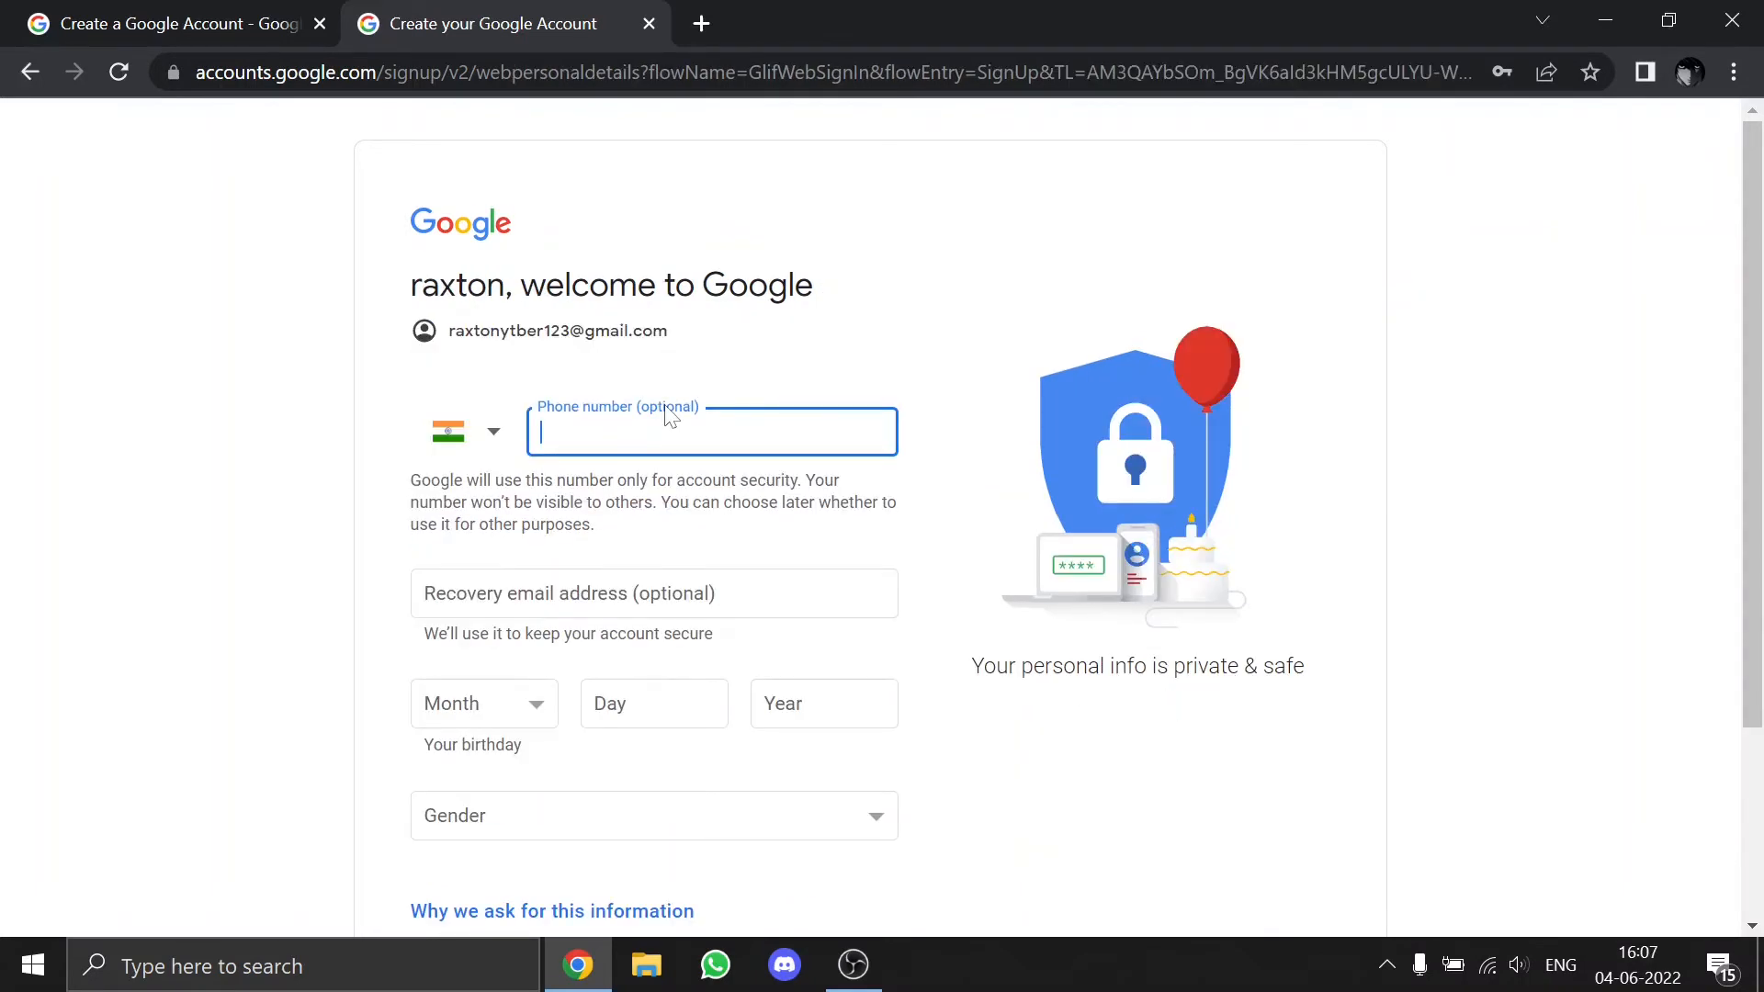
mouse_move(656, 371)
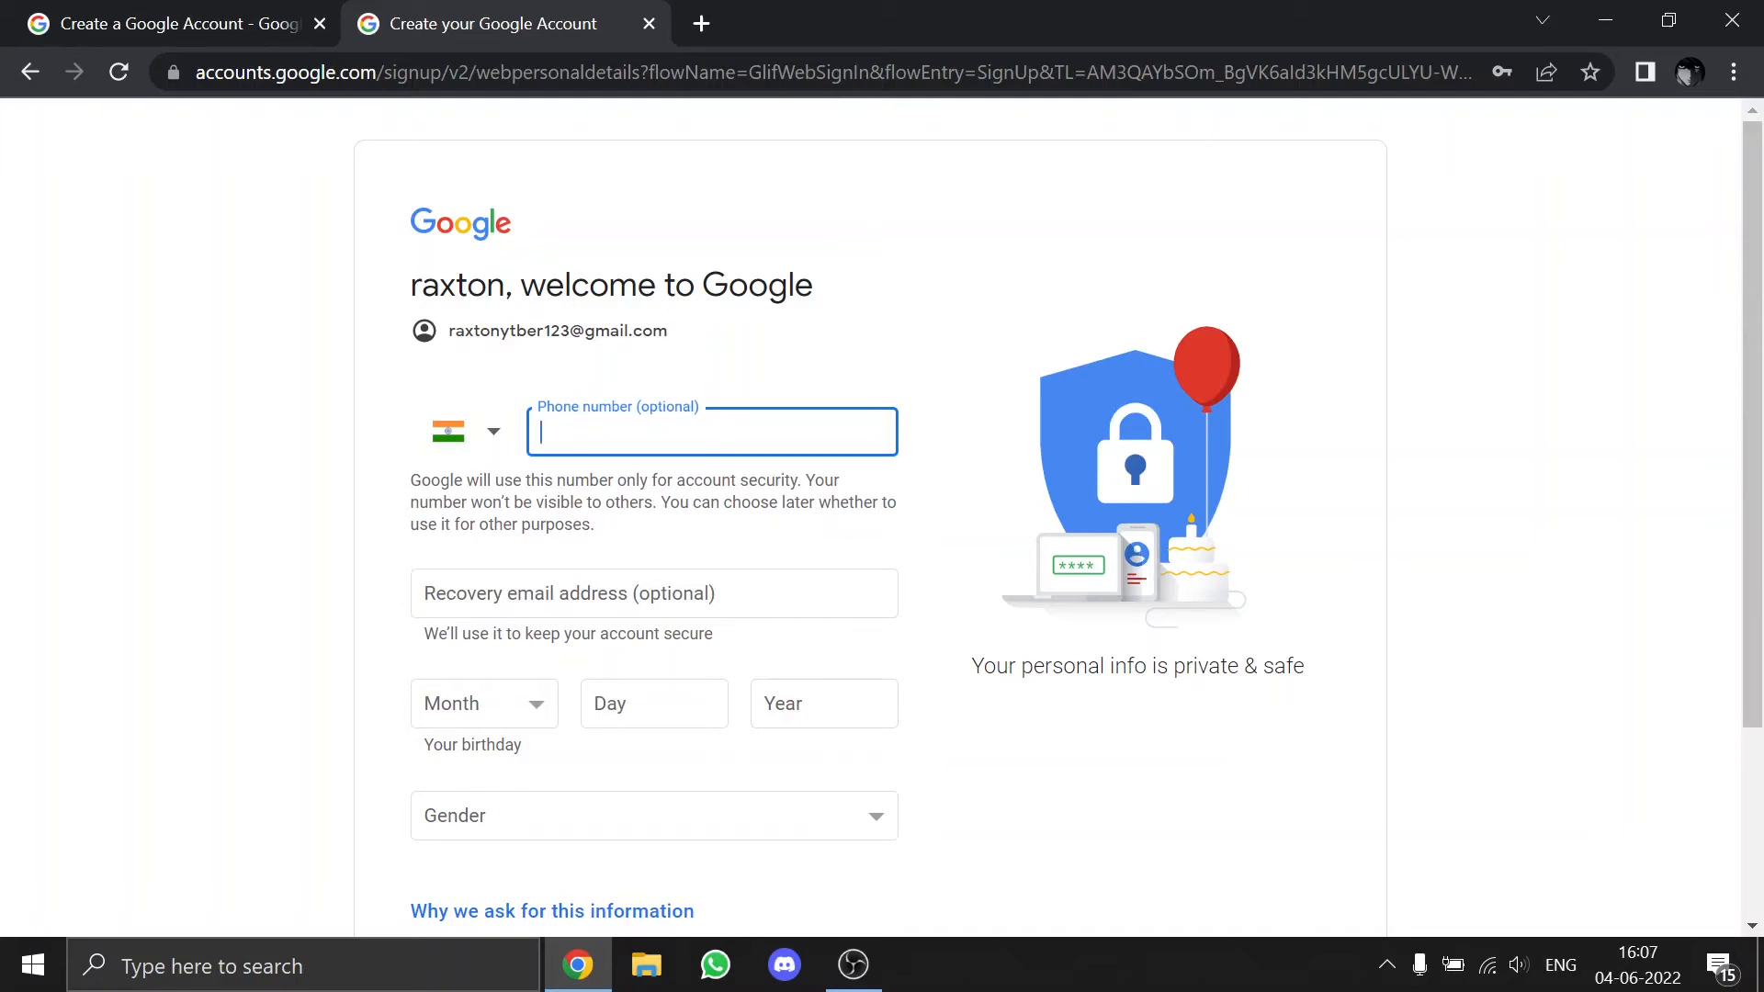
click(652, 593)
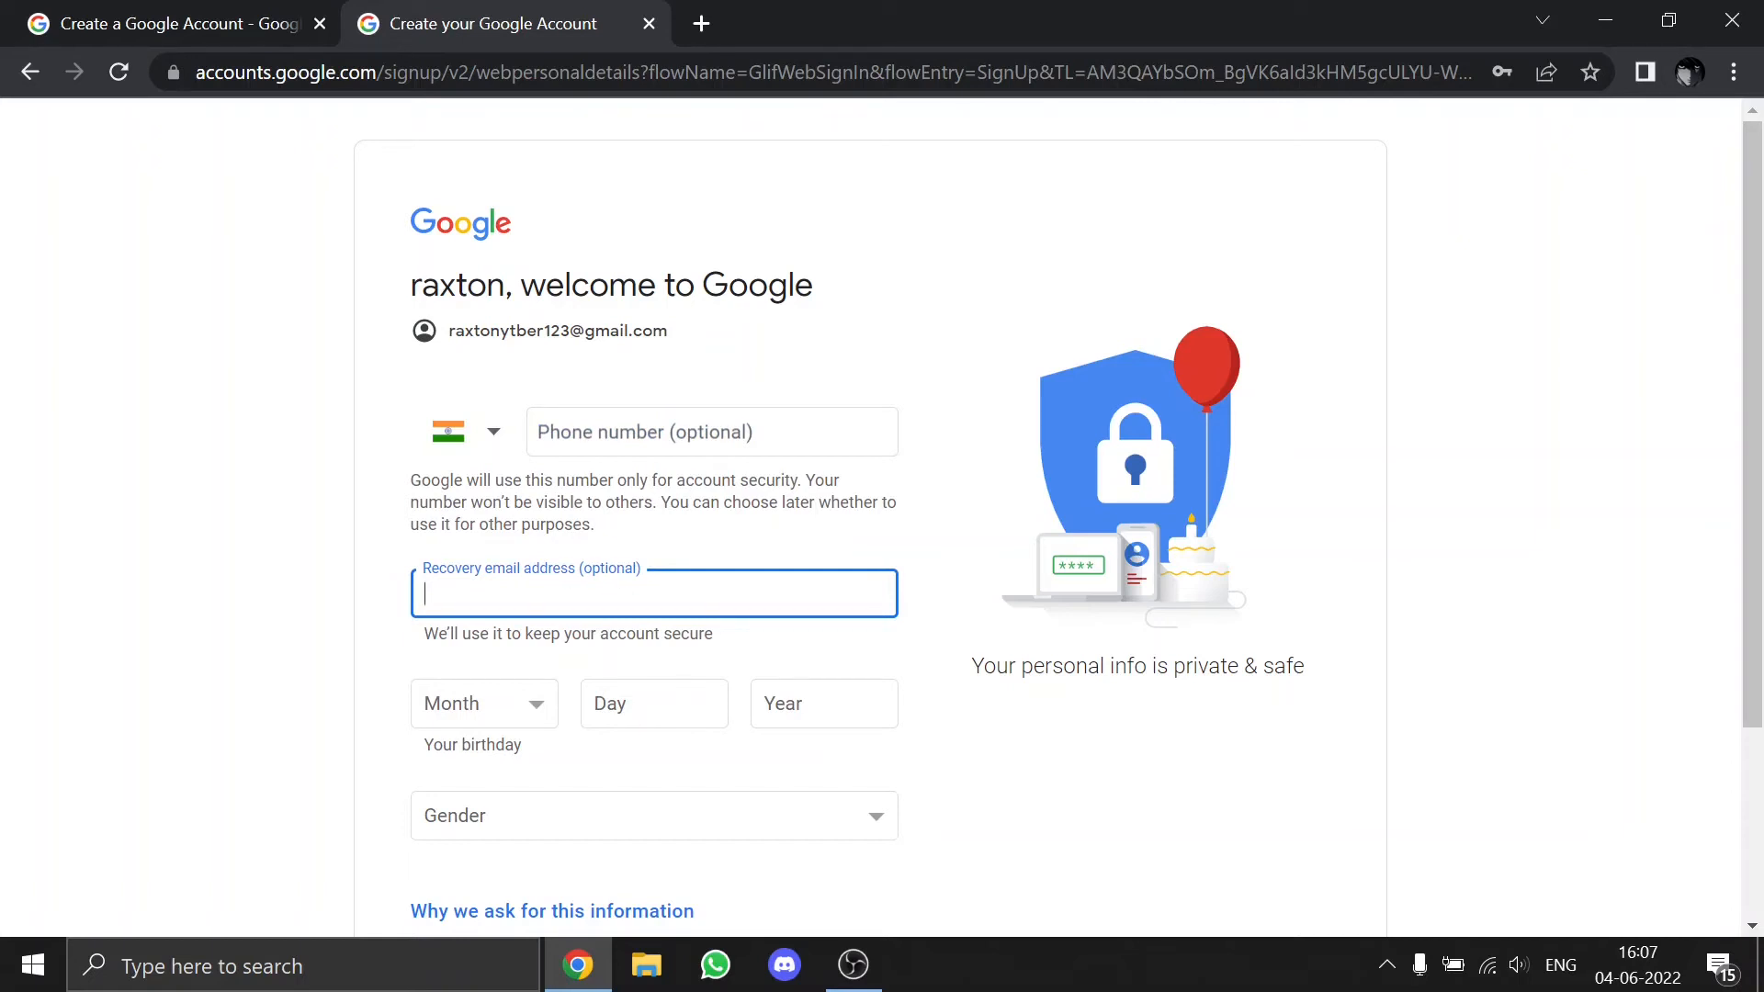
scroll(down, 3)
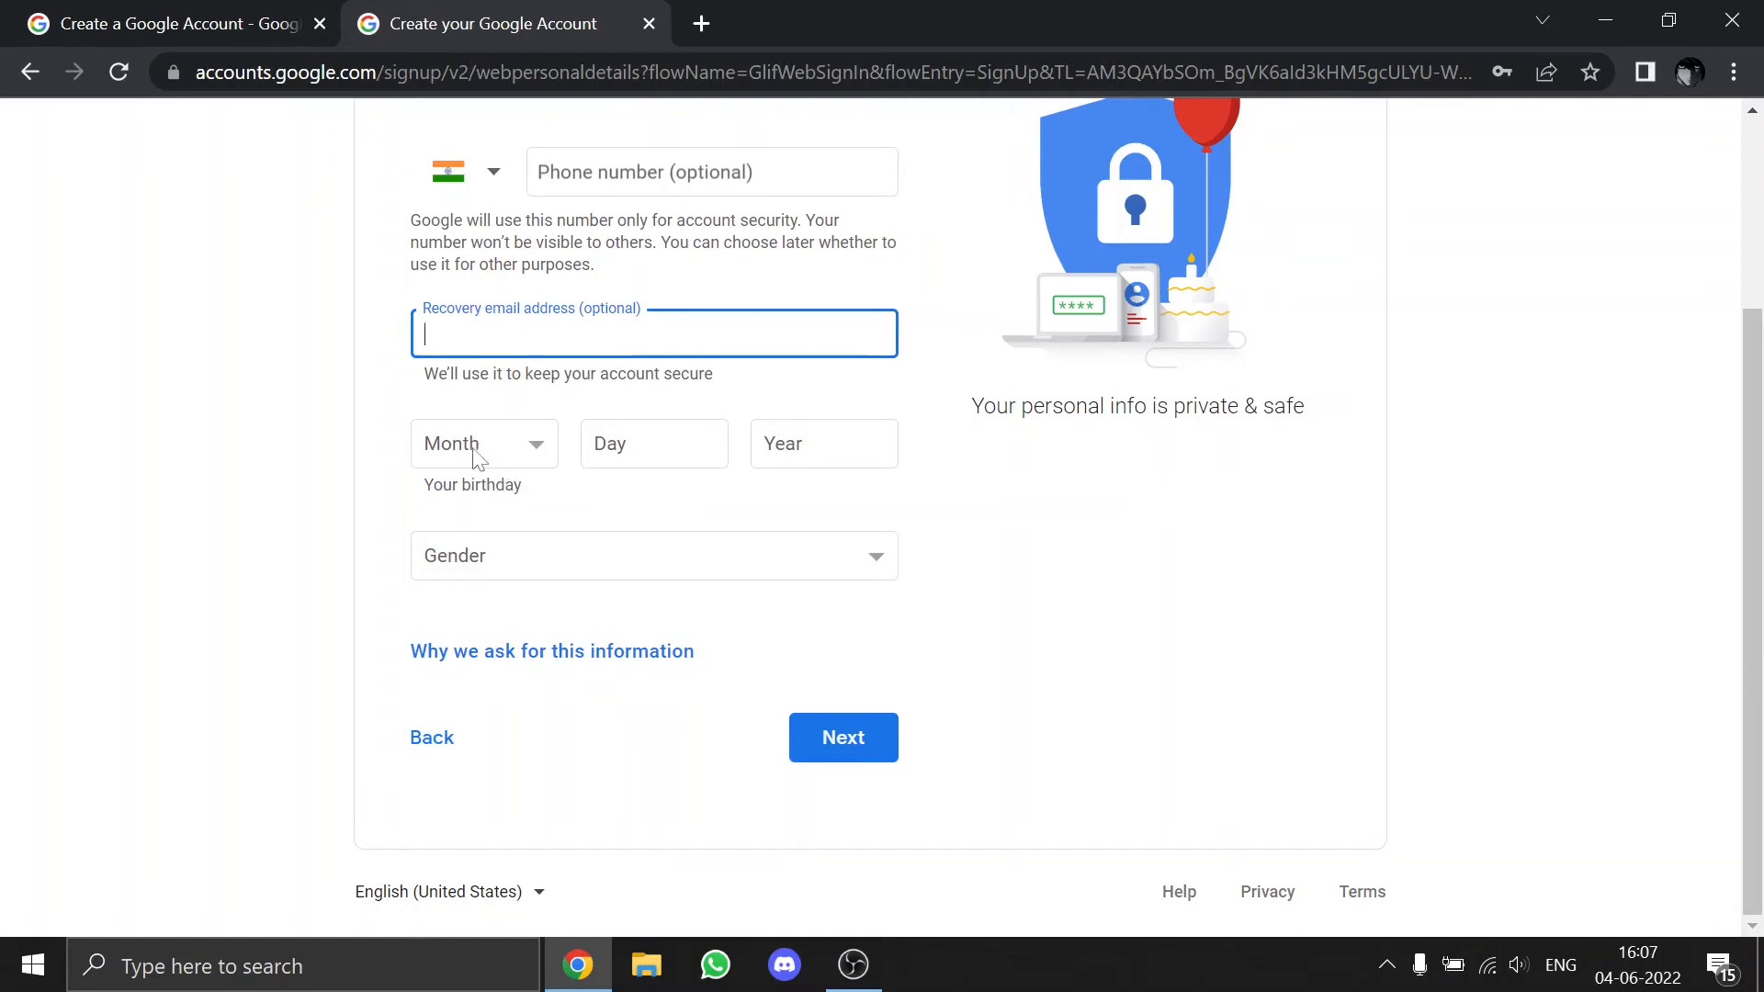
mouse_move(477, 431)
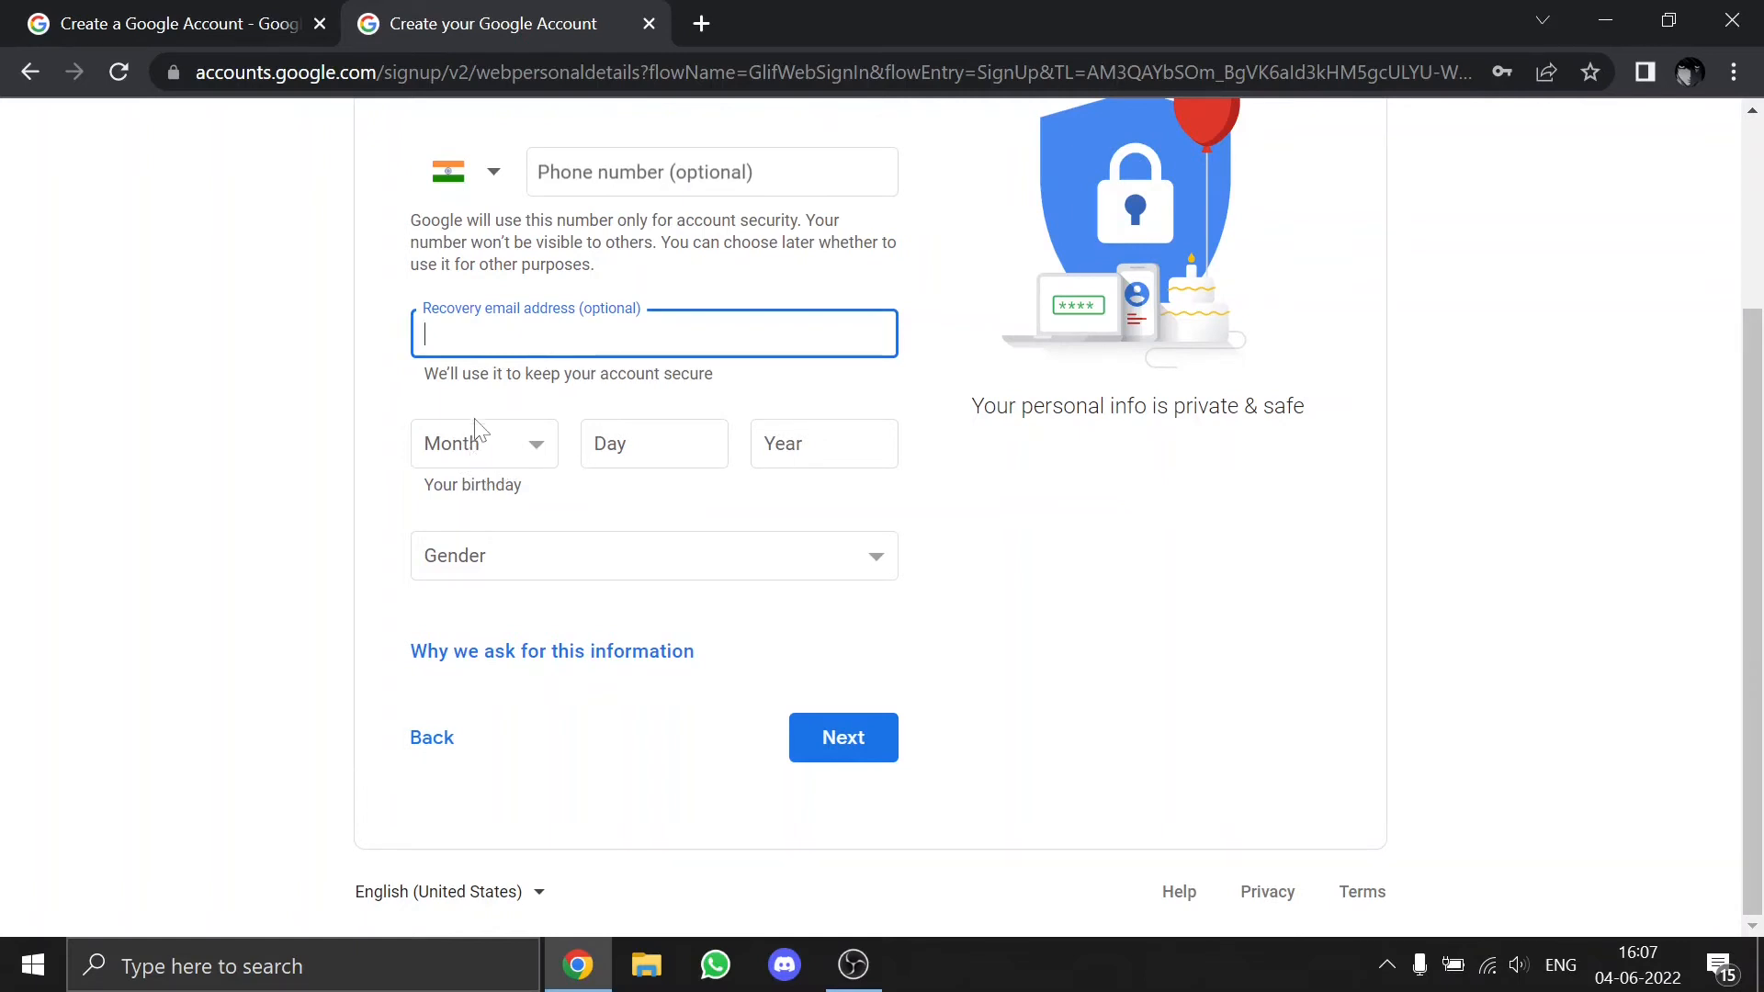
click(484, 442)
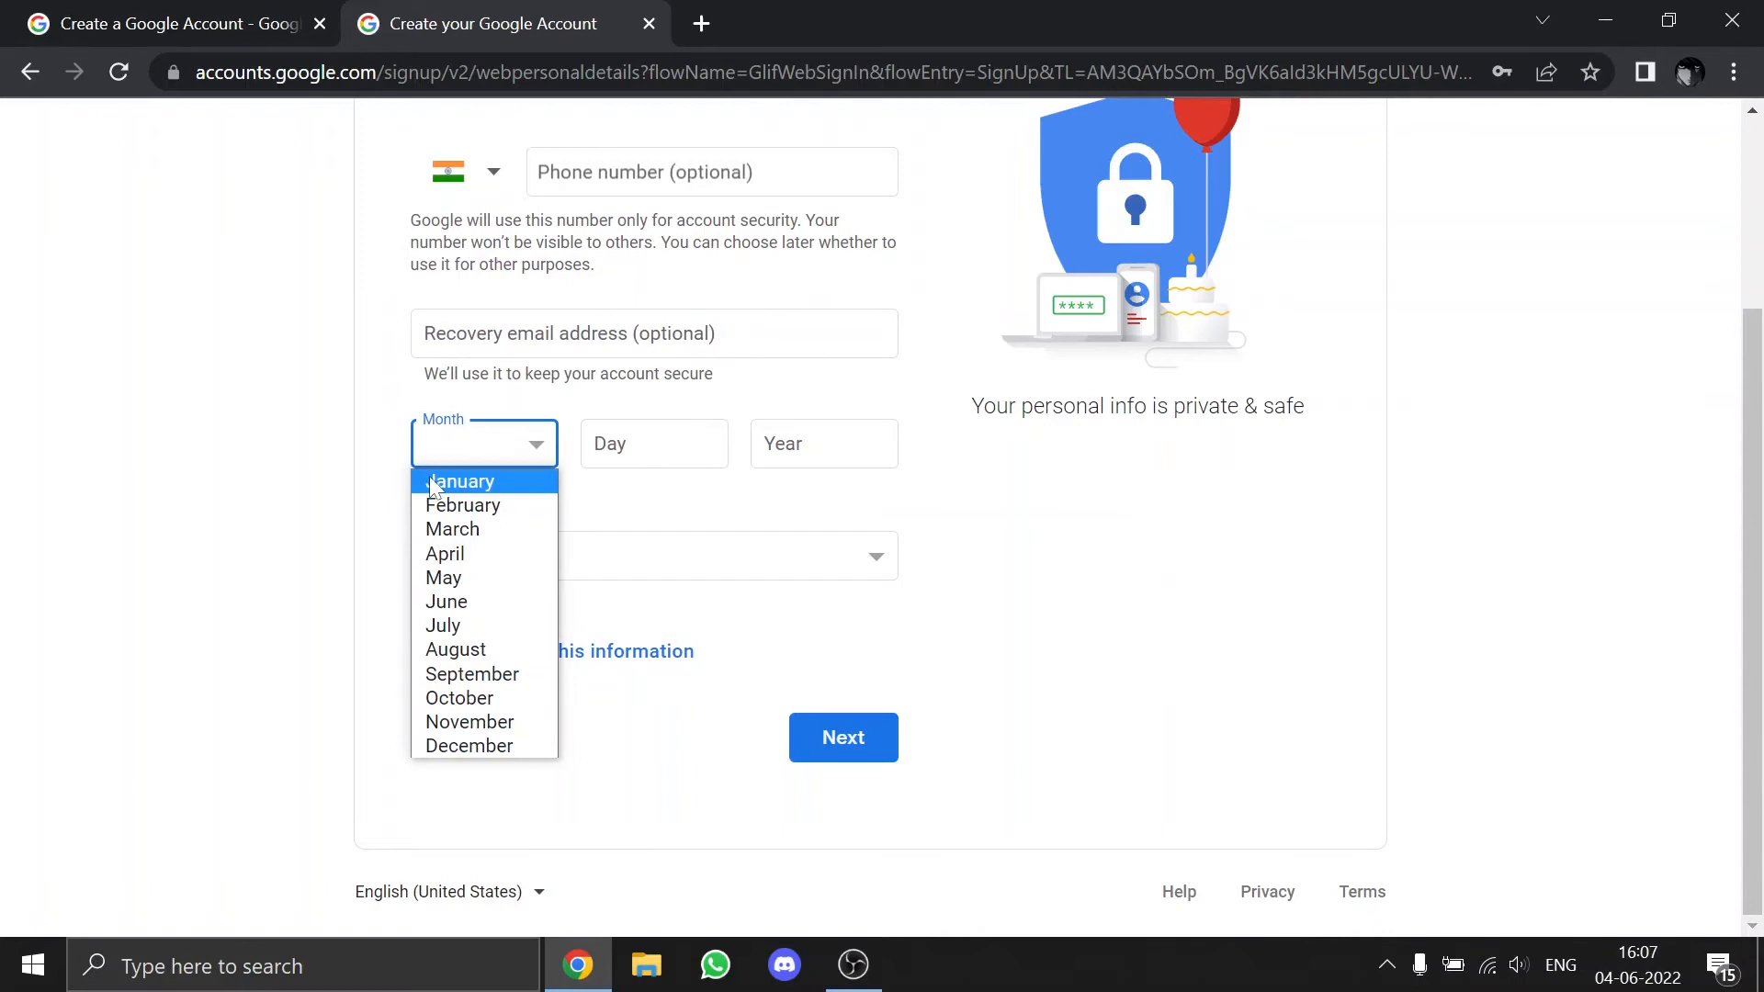
click(461, 481)
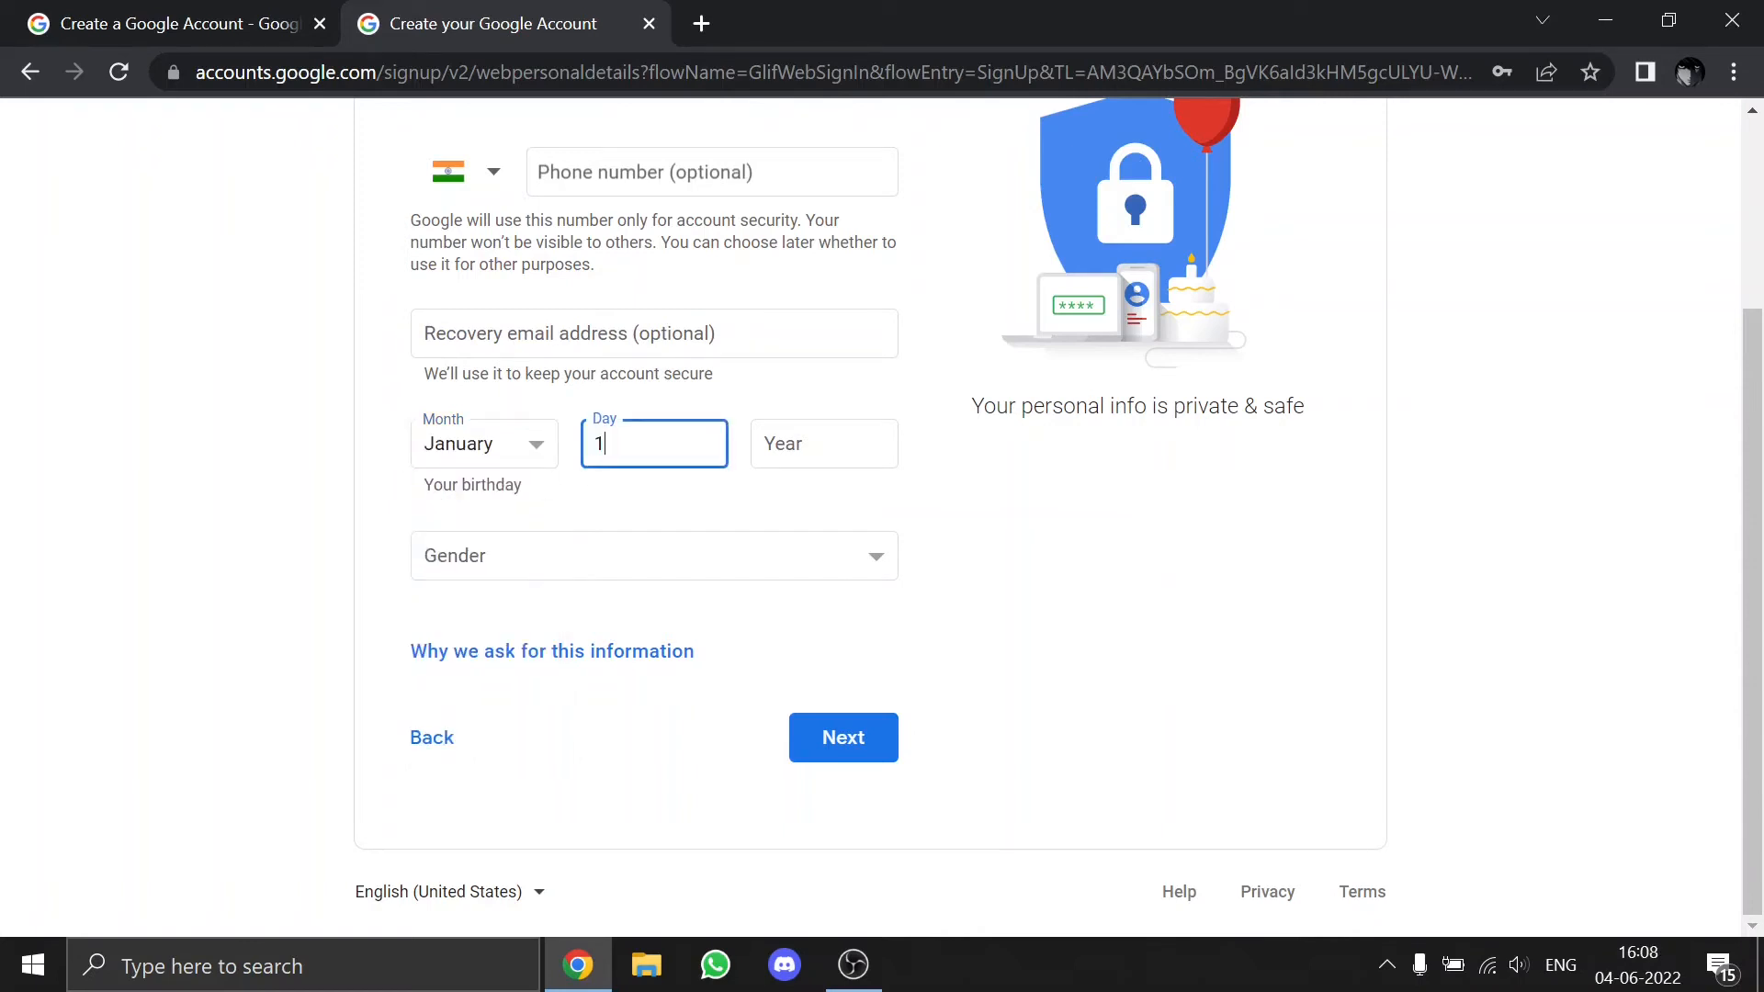
text(2)
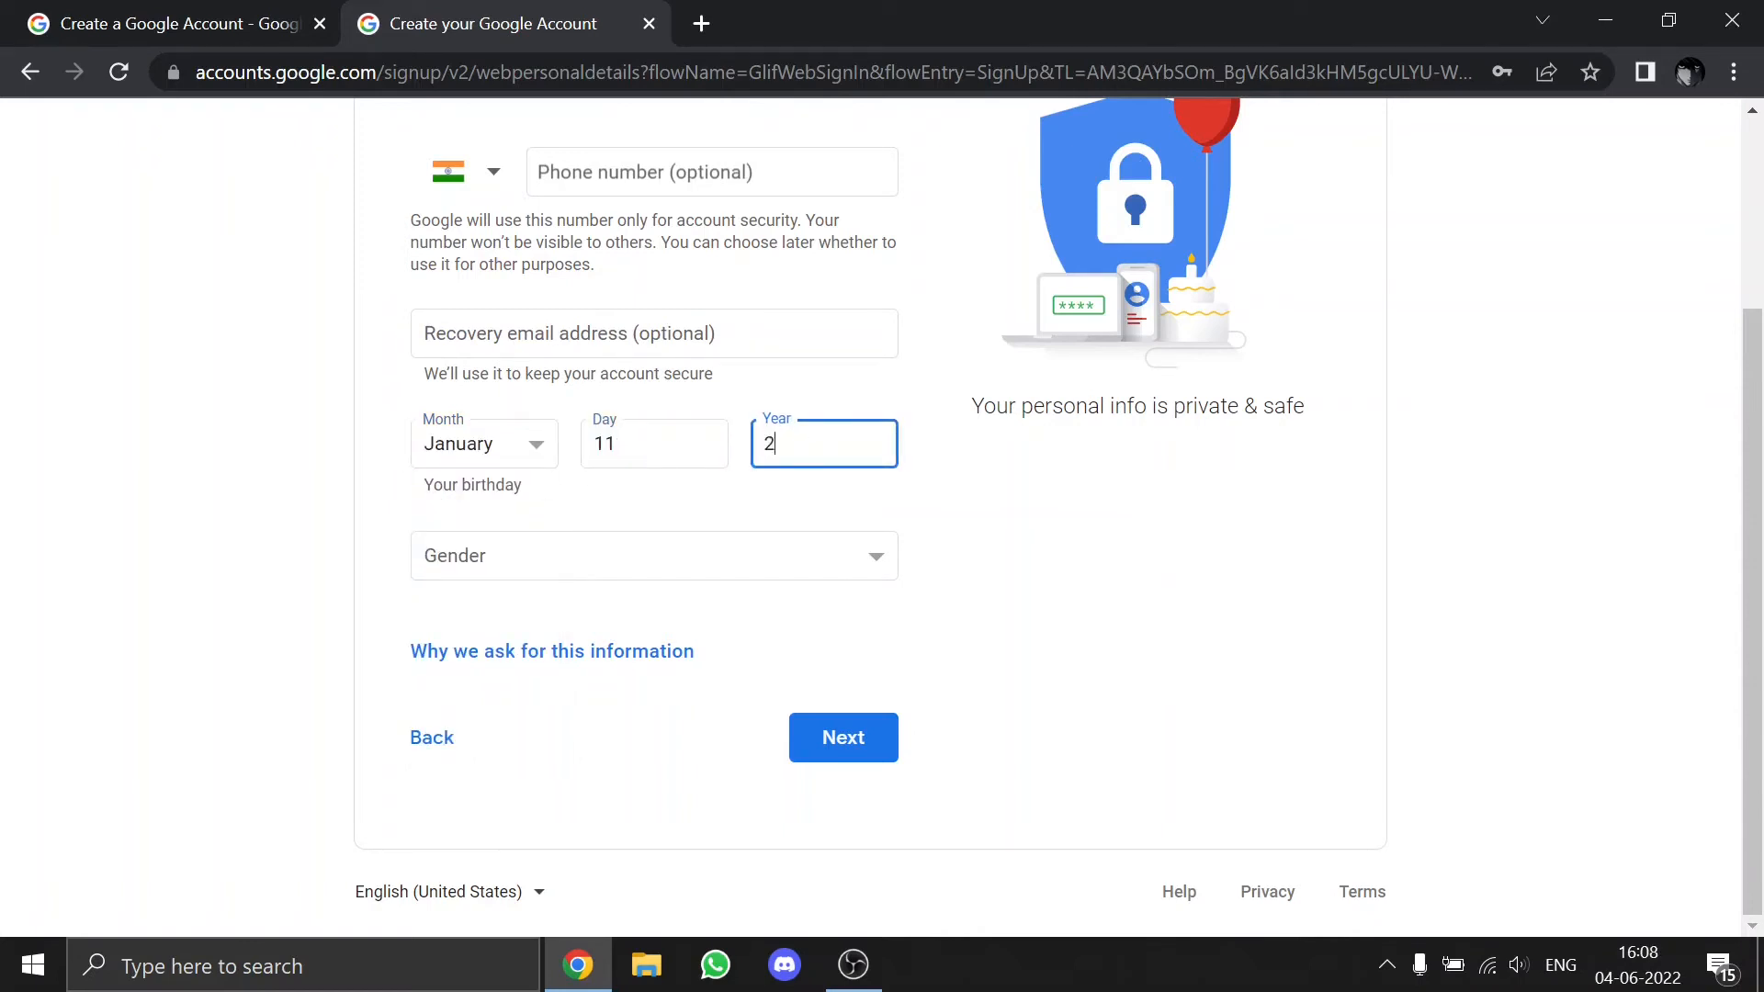
text(003)
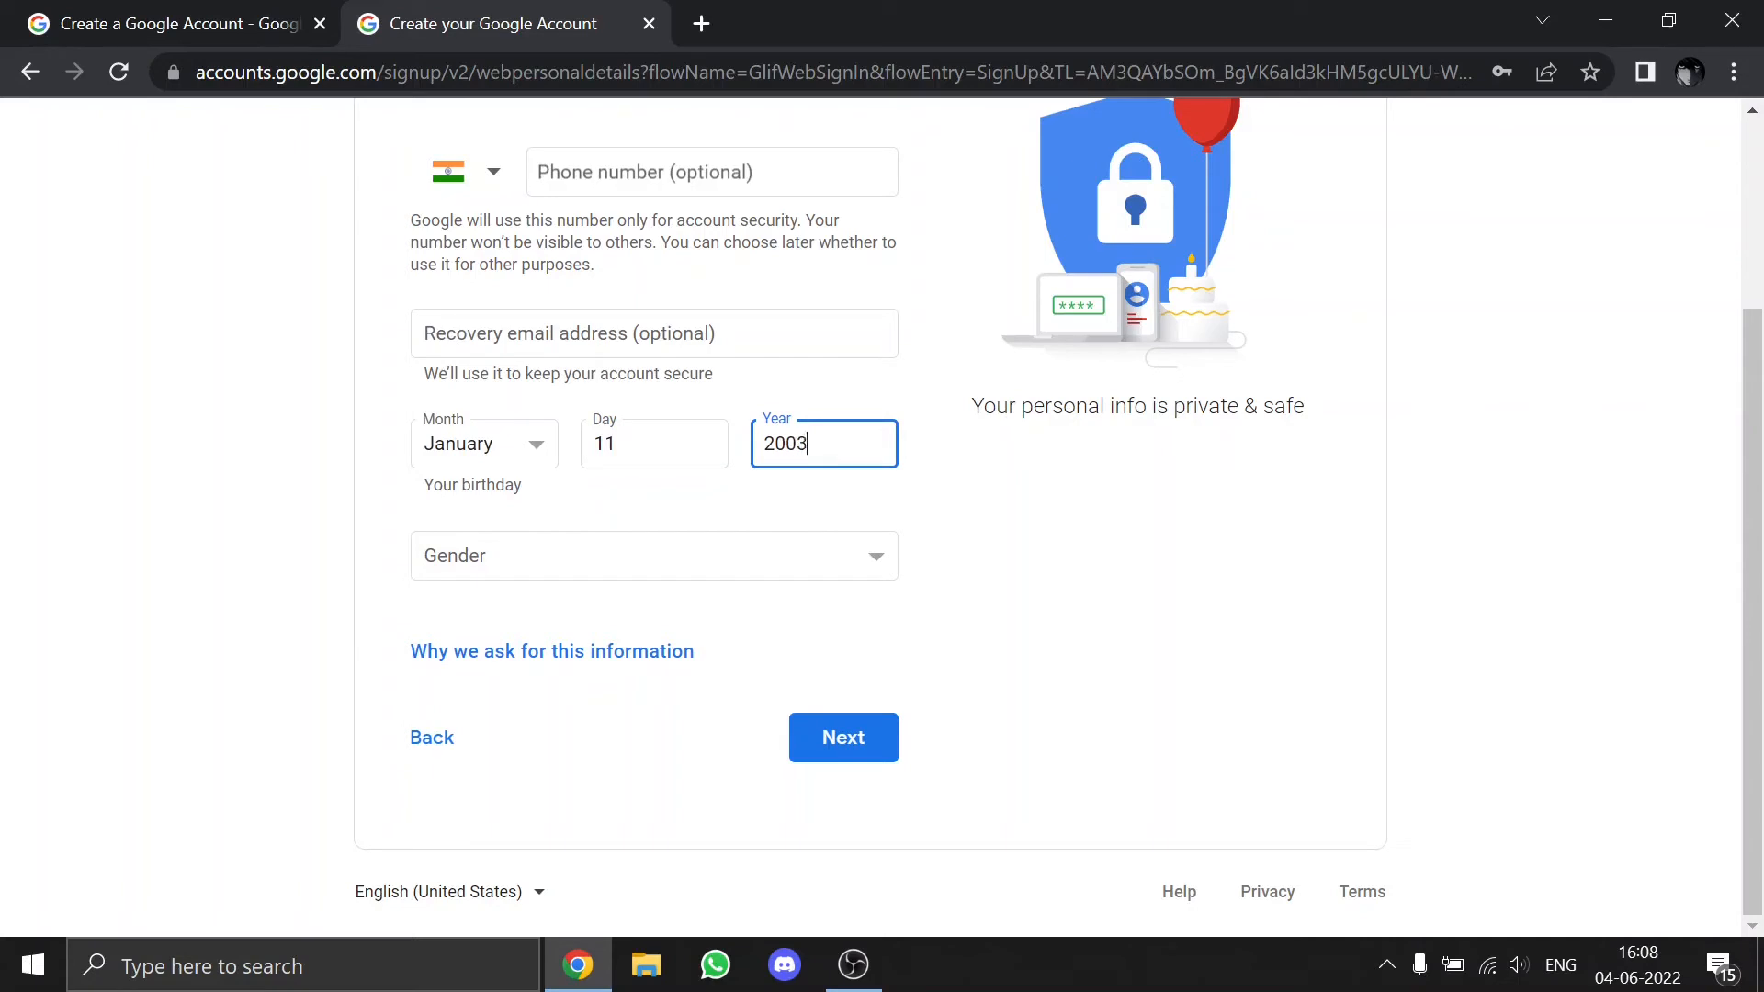
click(654, 555)
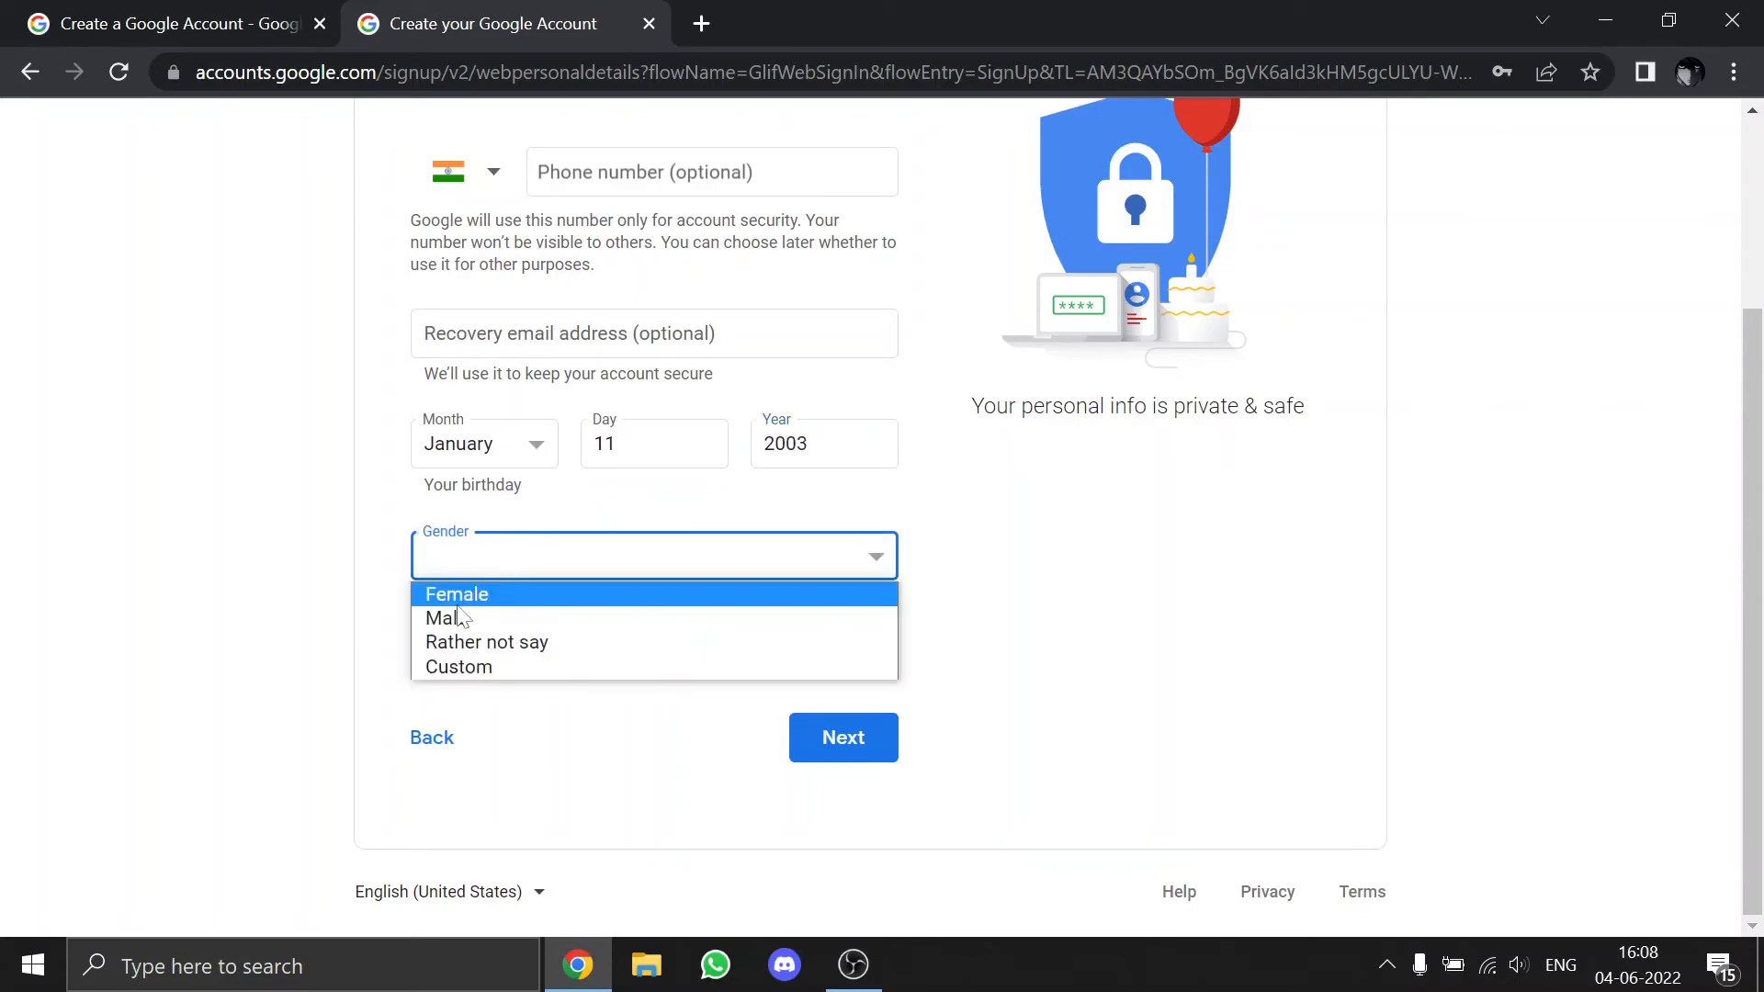
click(447, 618)
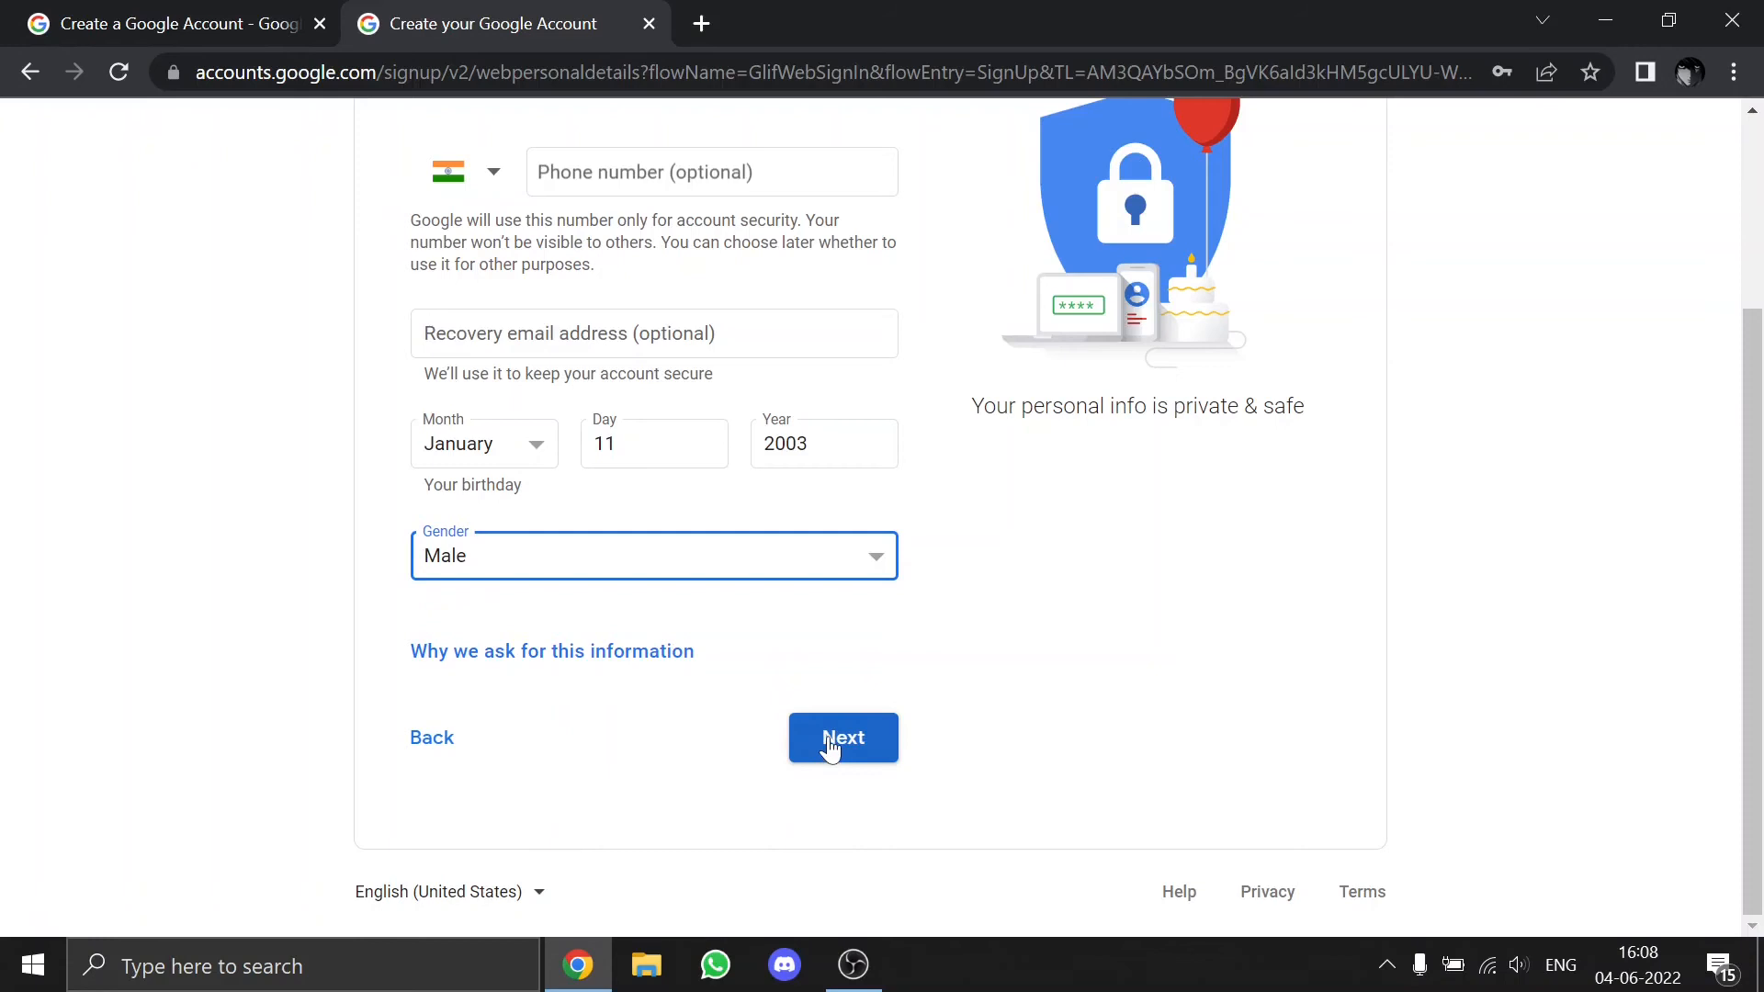
Submit personal details, scroll through the Privacy and Terms, and agree to them
click(843, 738)
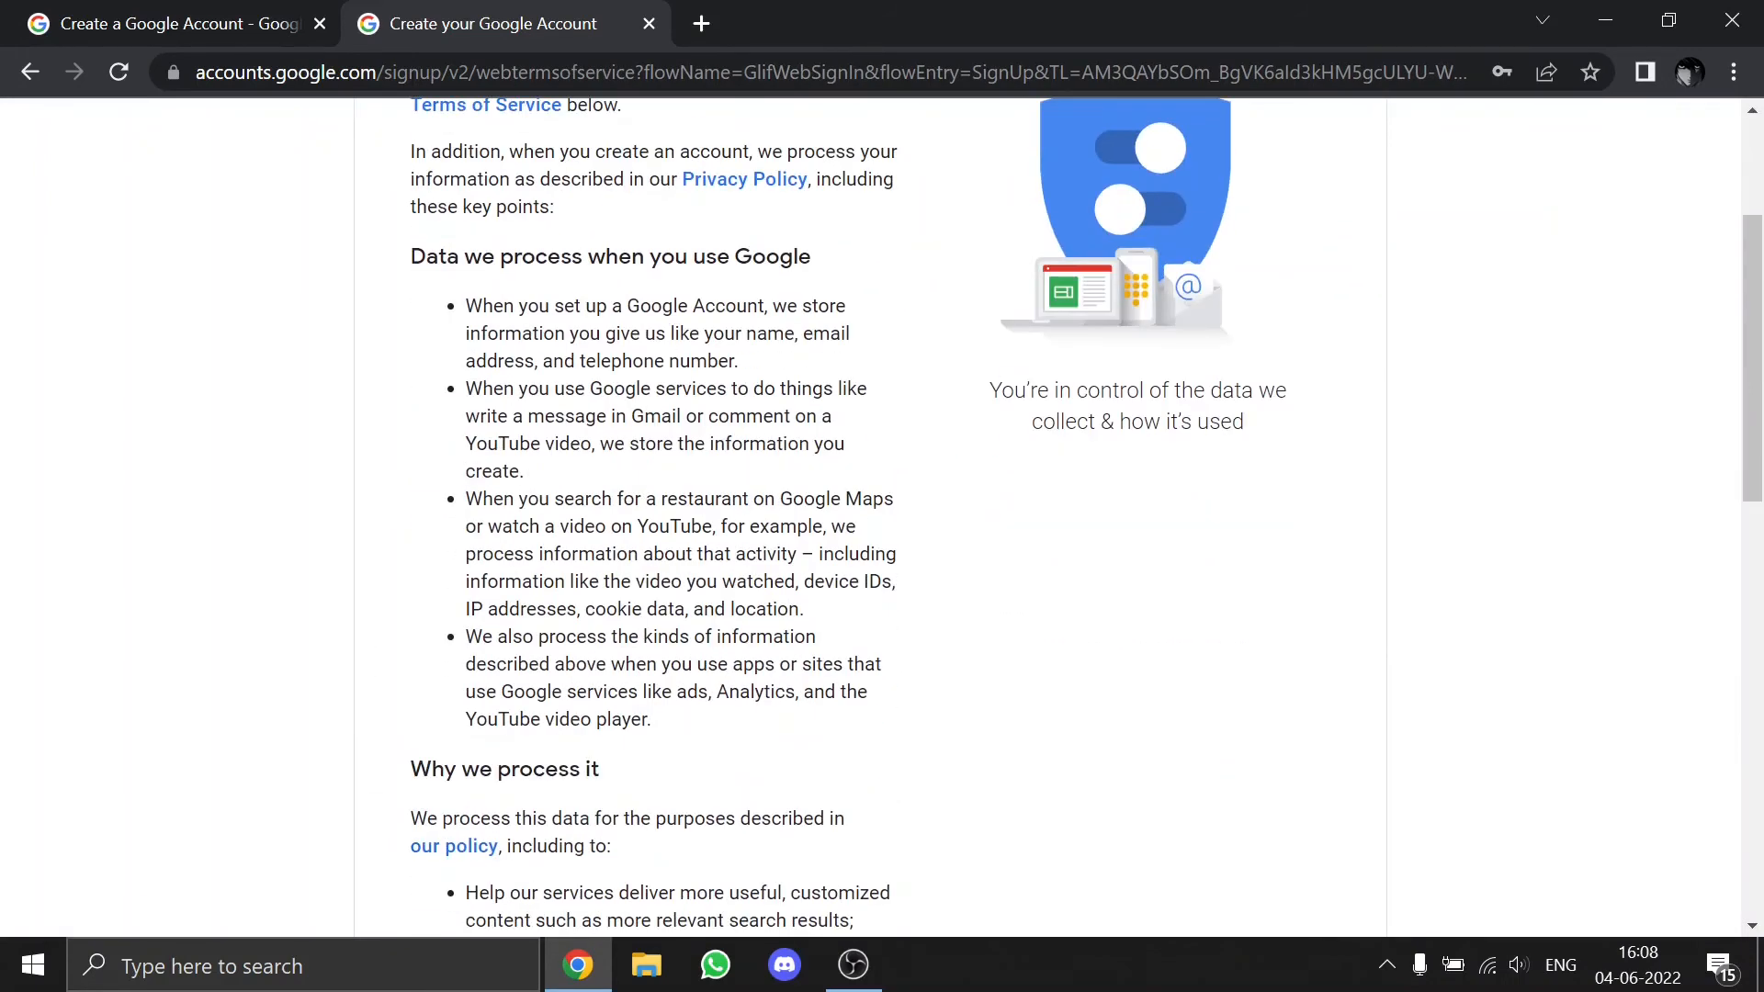
scroll(up, 3)
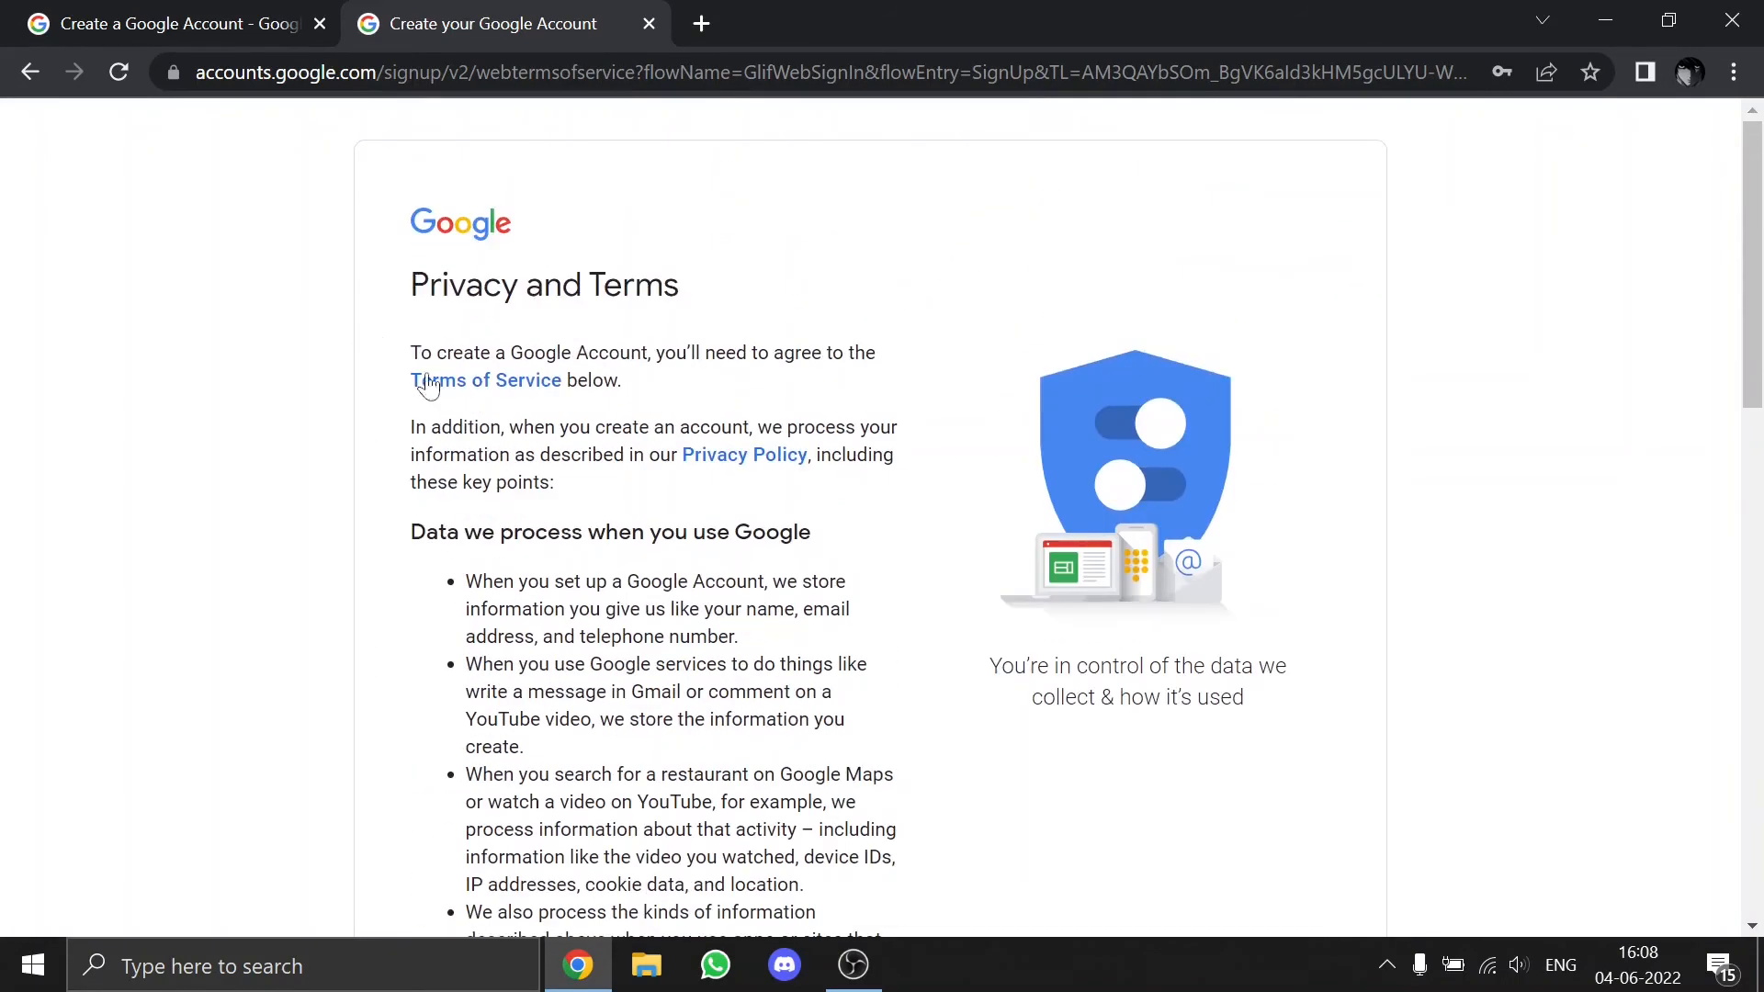
scroll(down, 3)
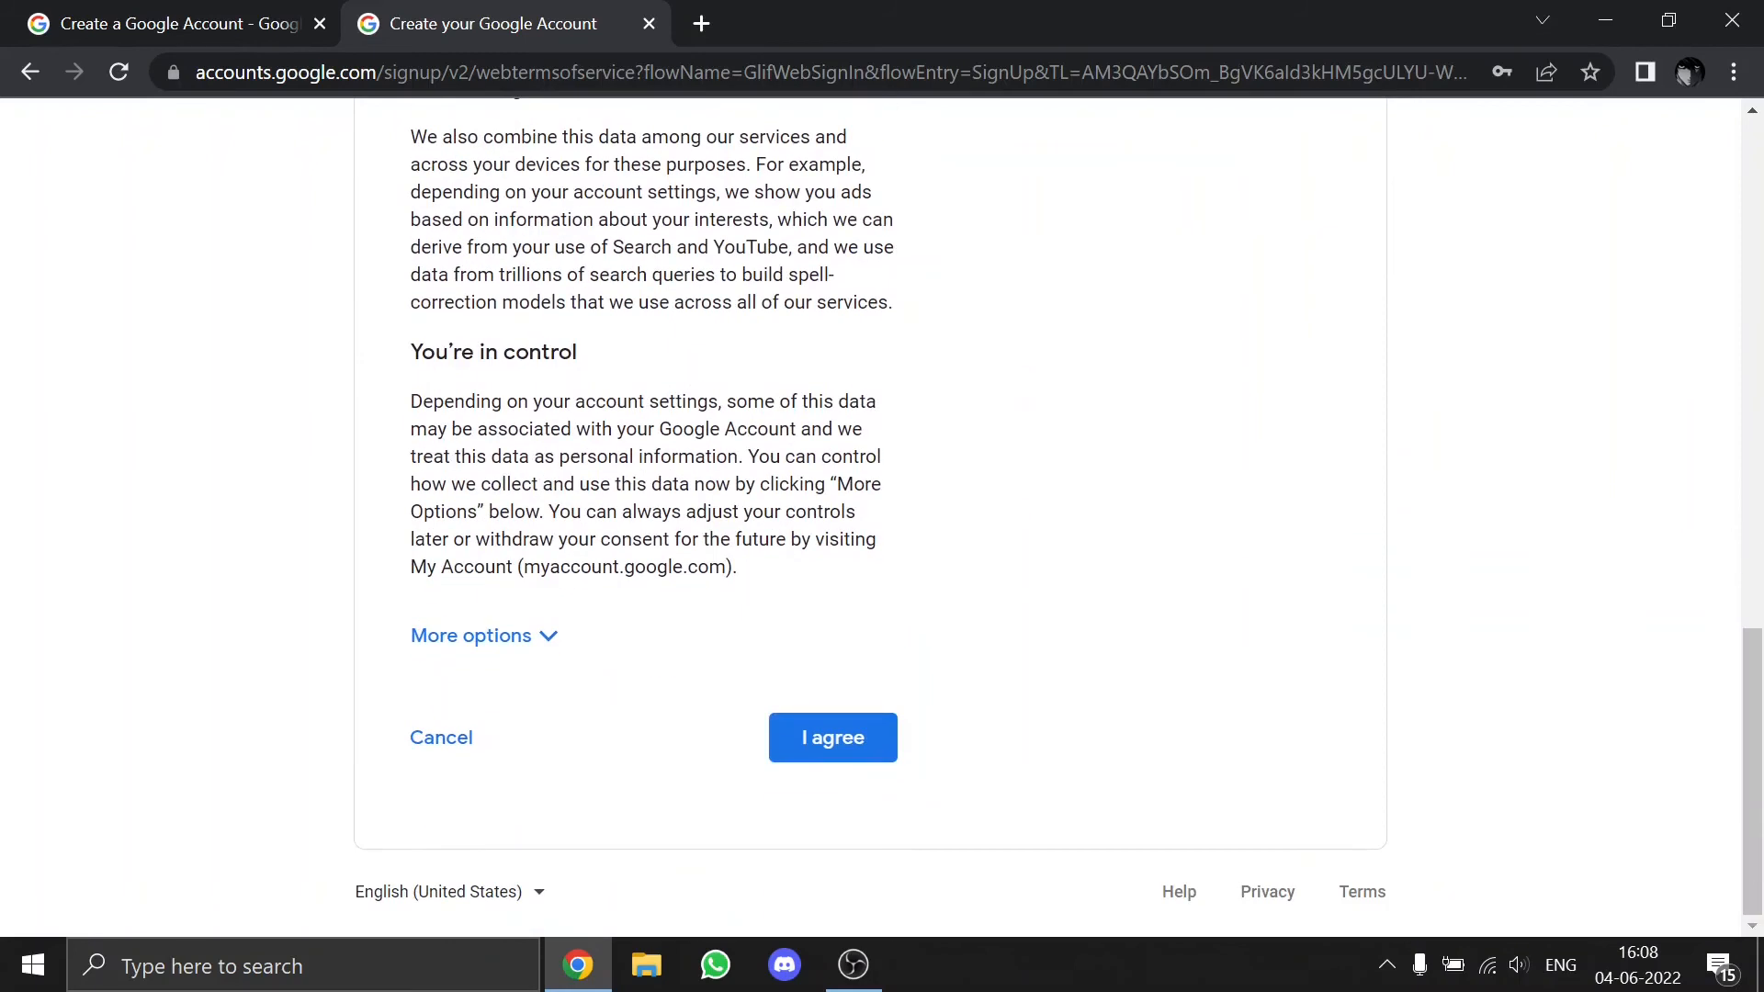
mouse_move(794, 606)
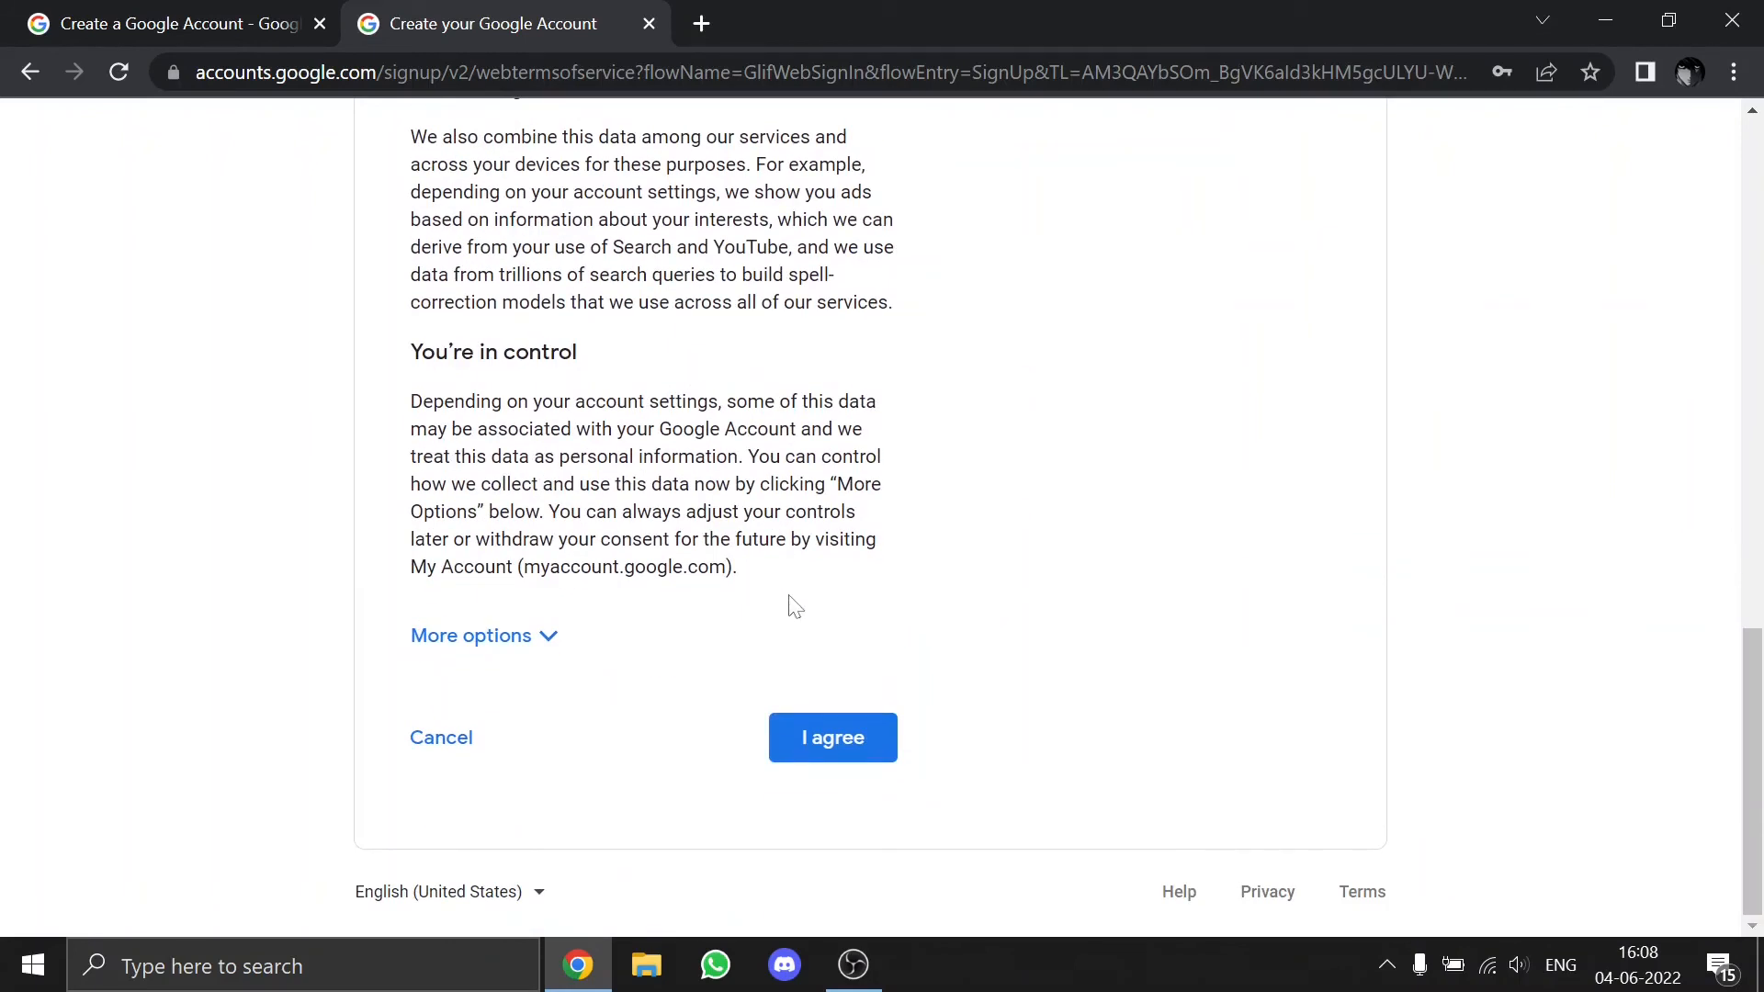
scroll(up, 3)
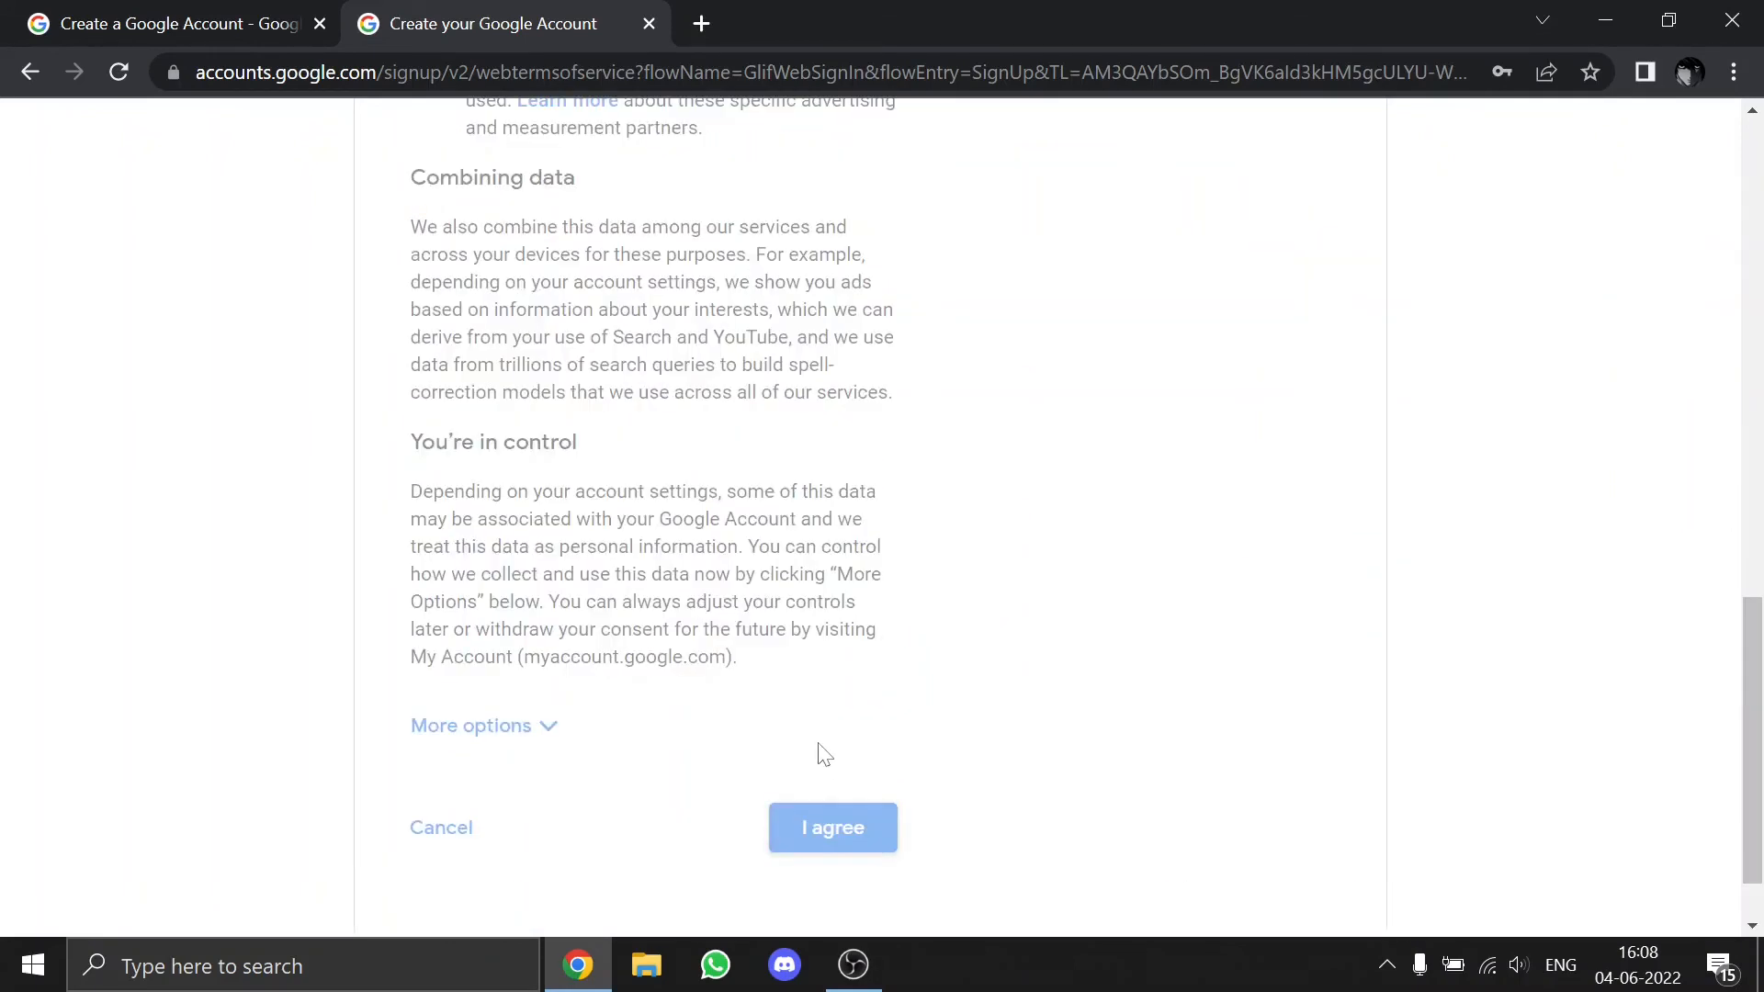
mouse_move(660, 642)
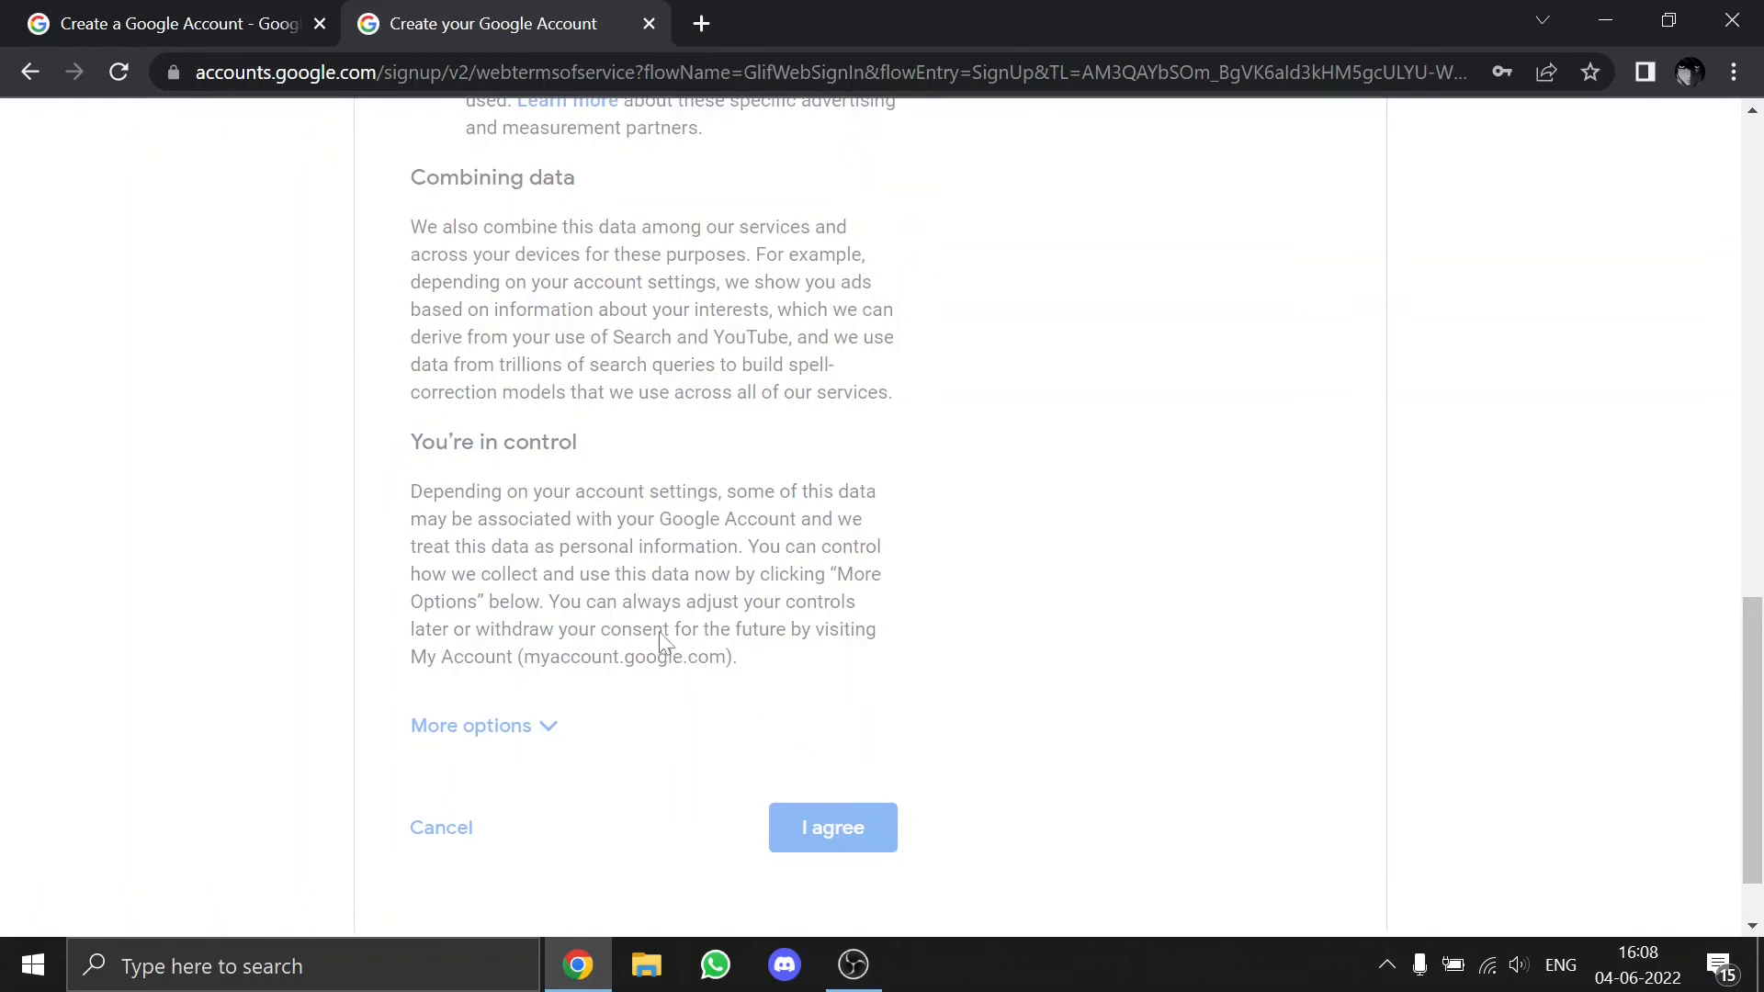
click(833, 827)
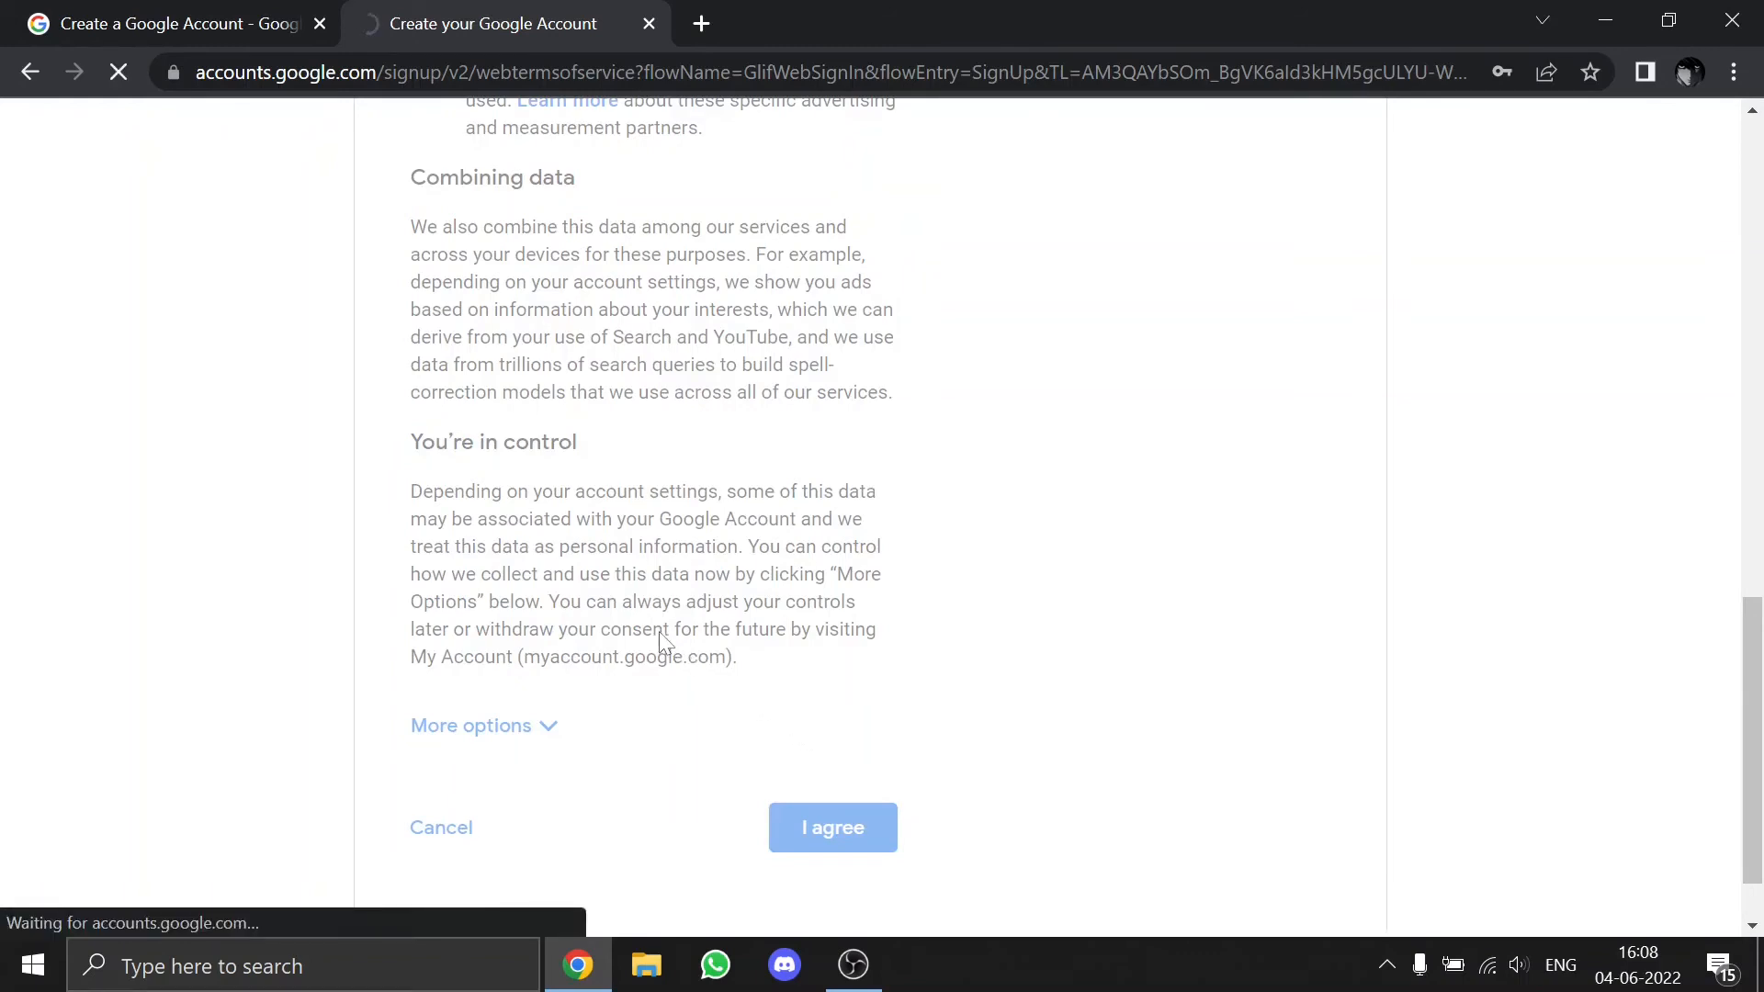
click(832, 827)
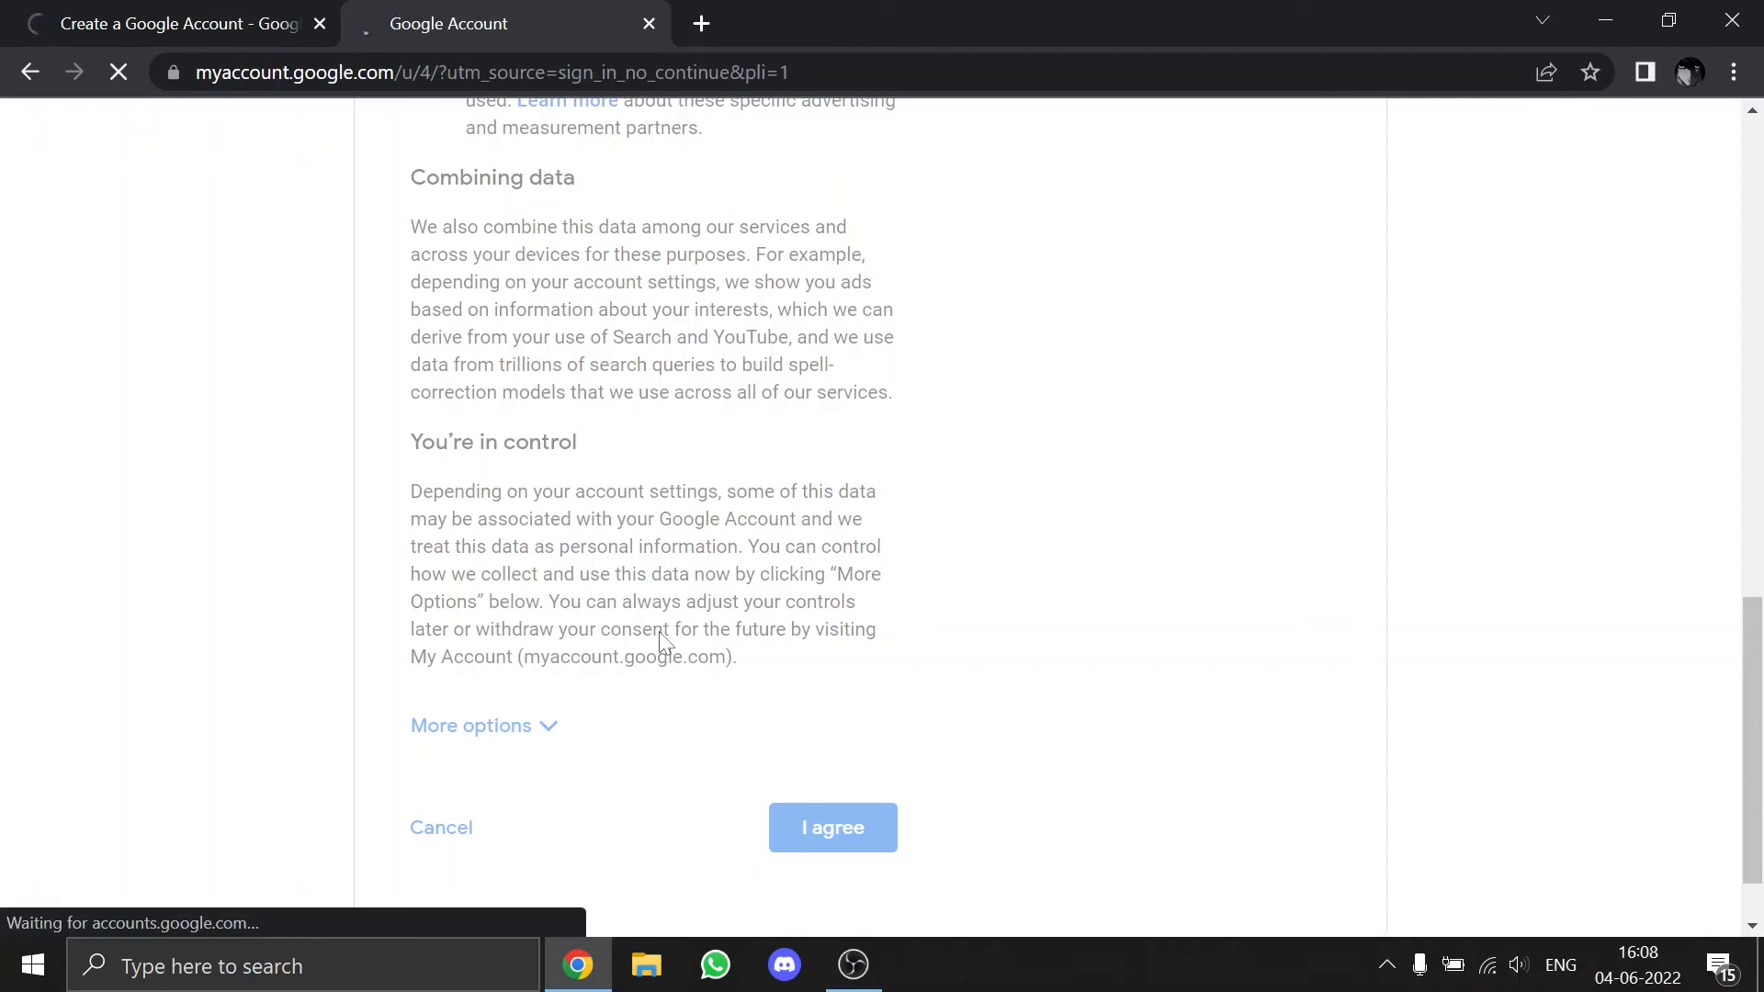
Open the Google apps launcher on the new account's home page and scroll through it
click(832, 828)
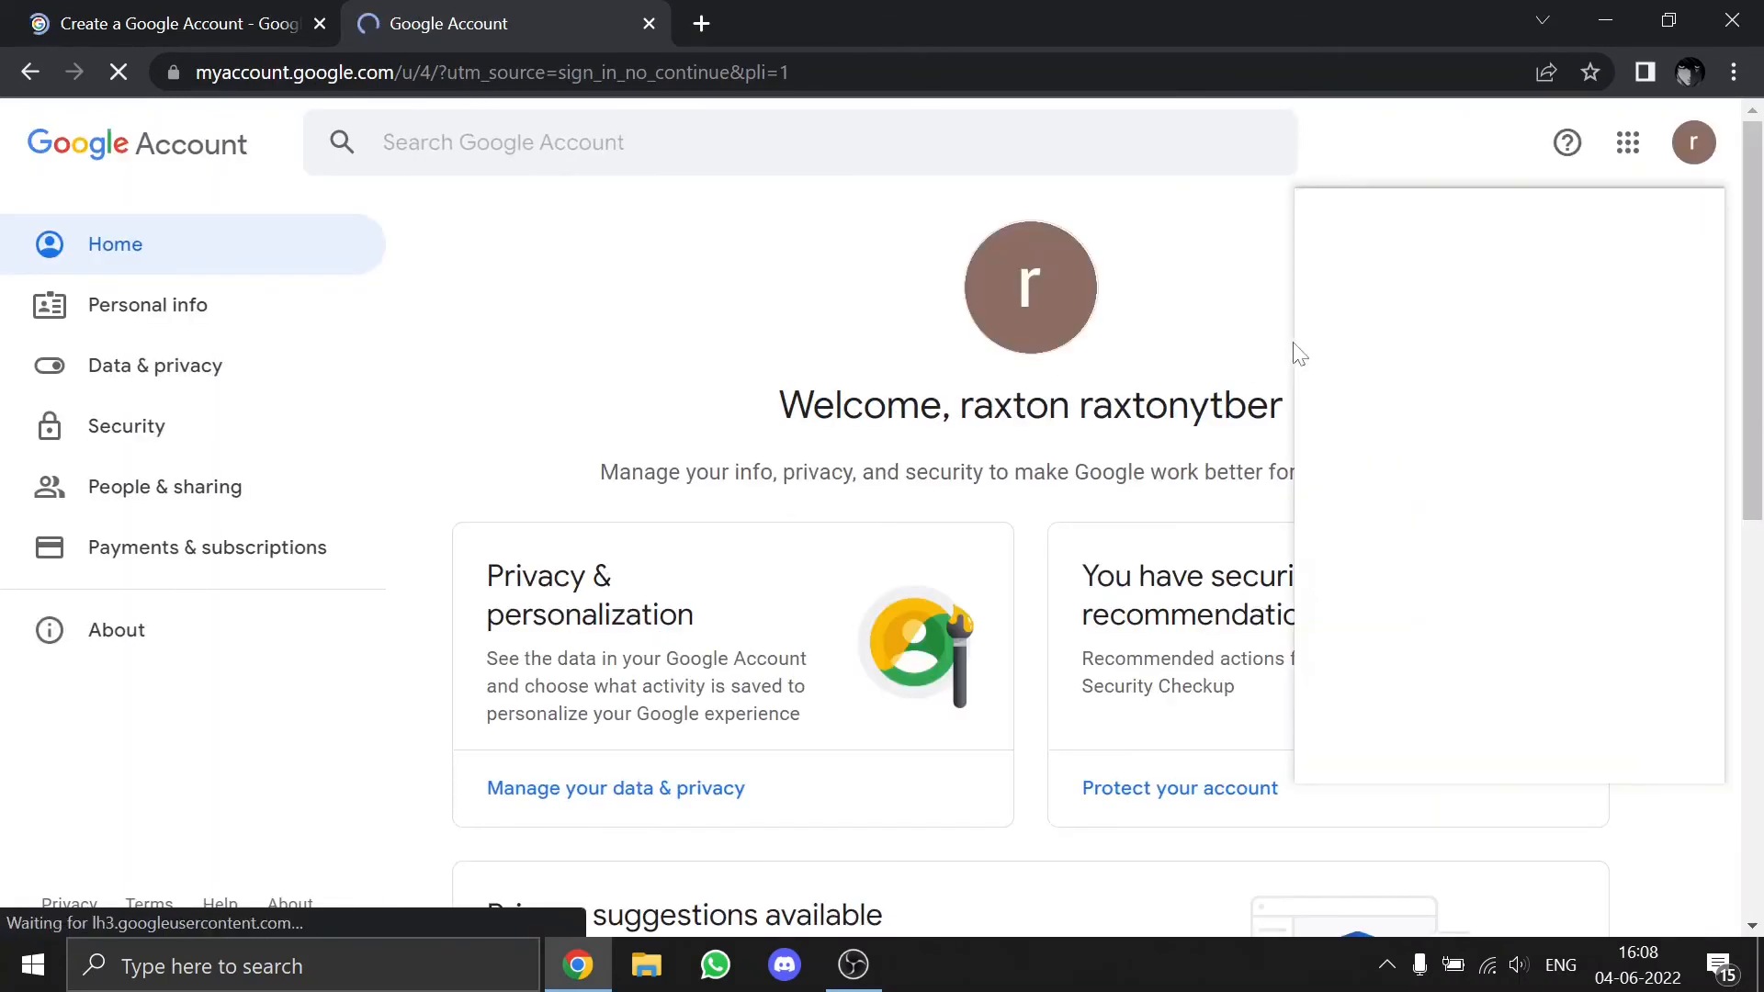
click(1628, 142)
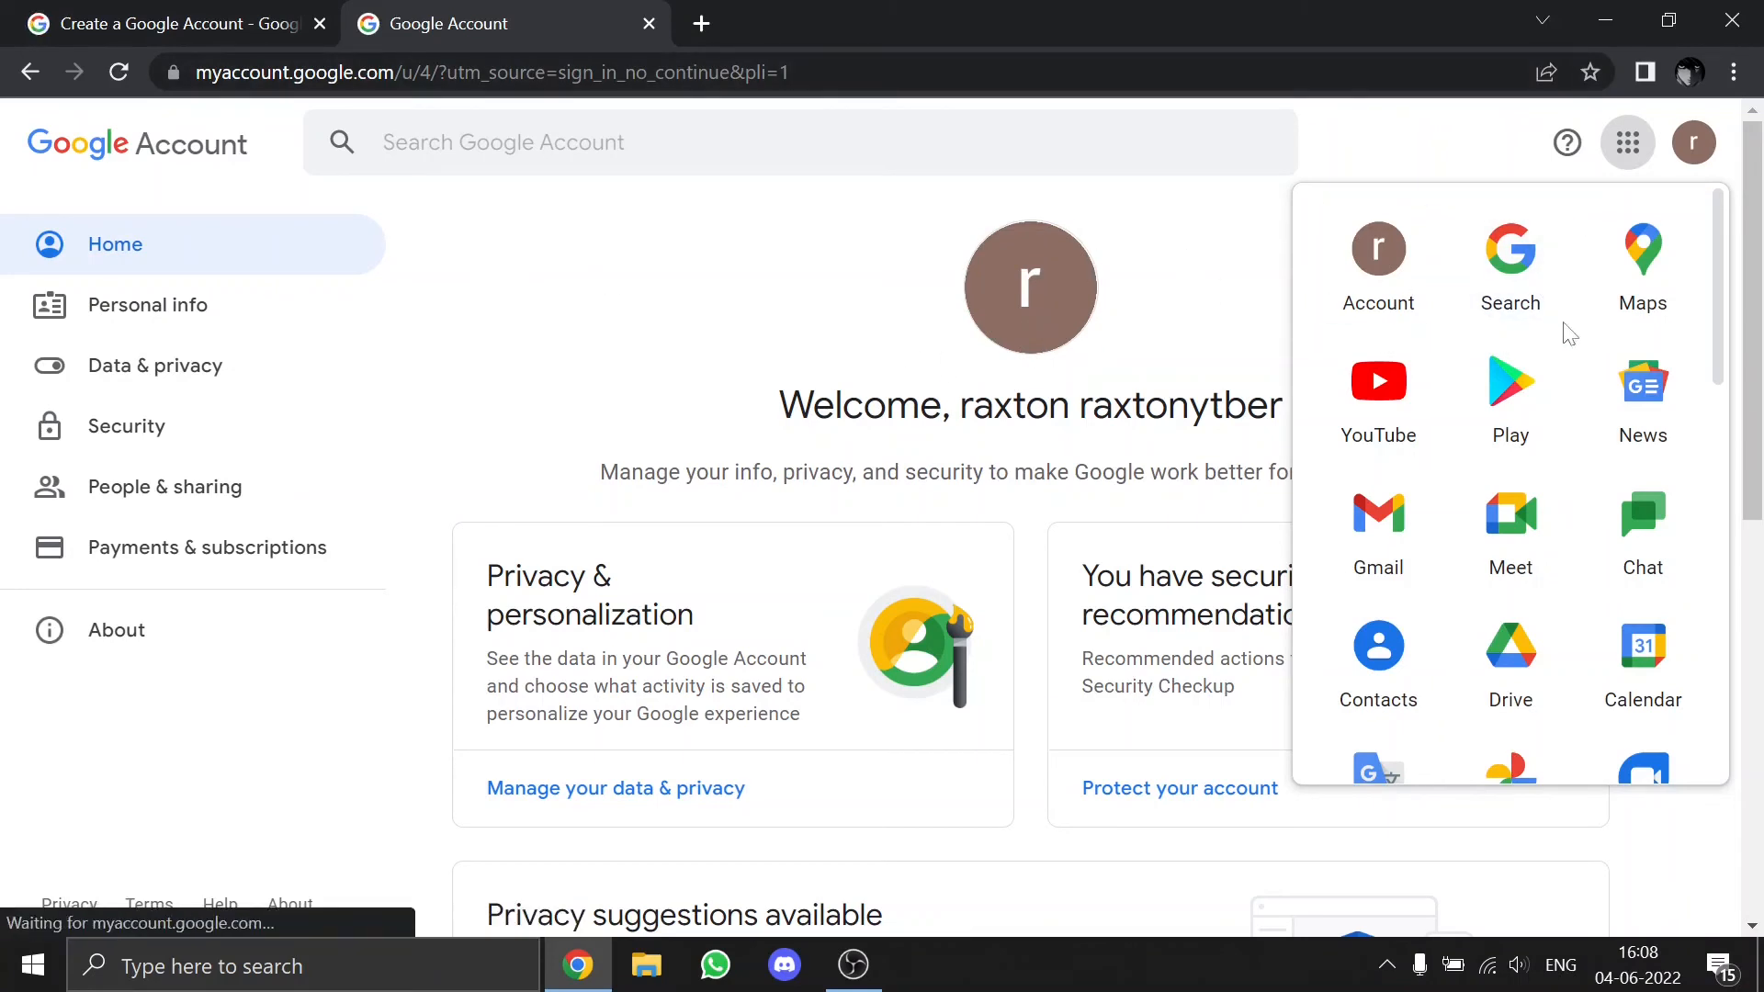
mouse_move(1509, 383)
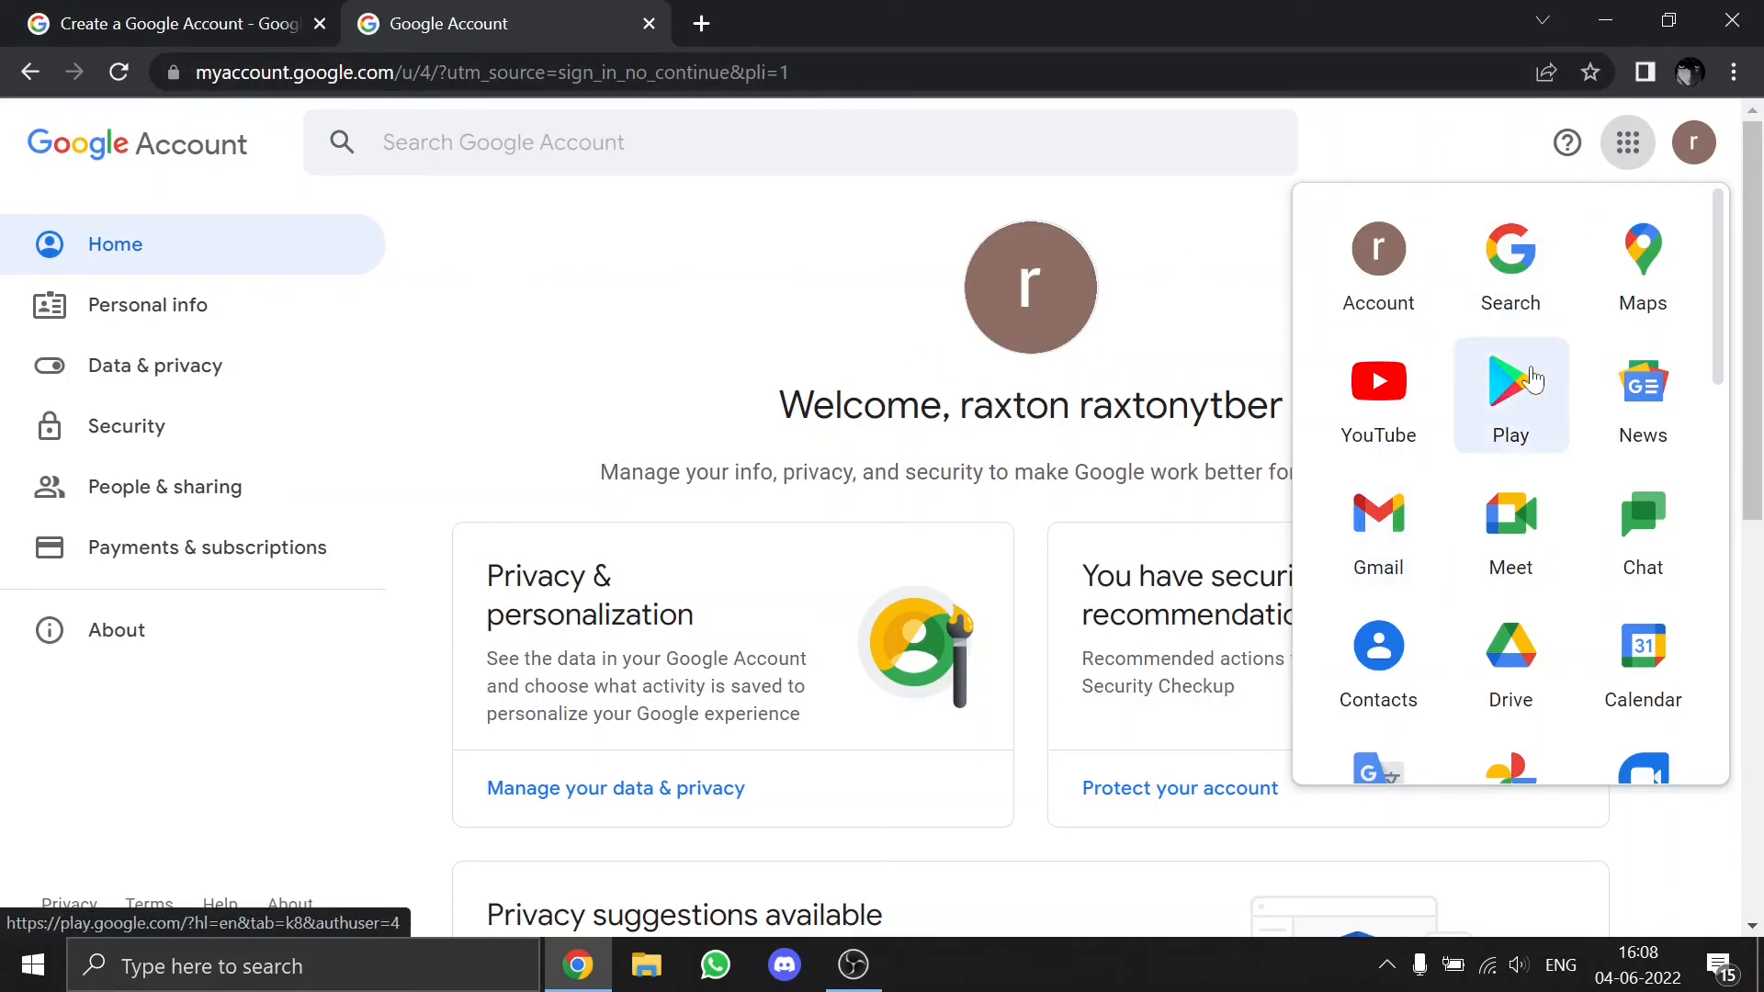
mouse_move(1510, 517)
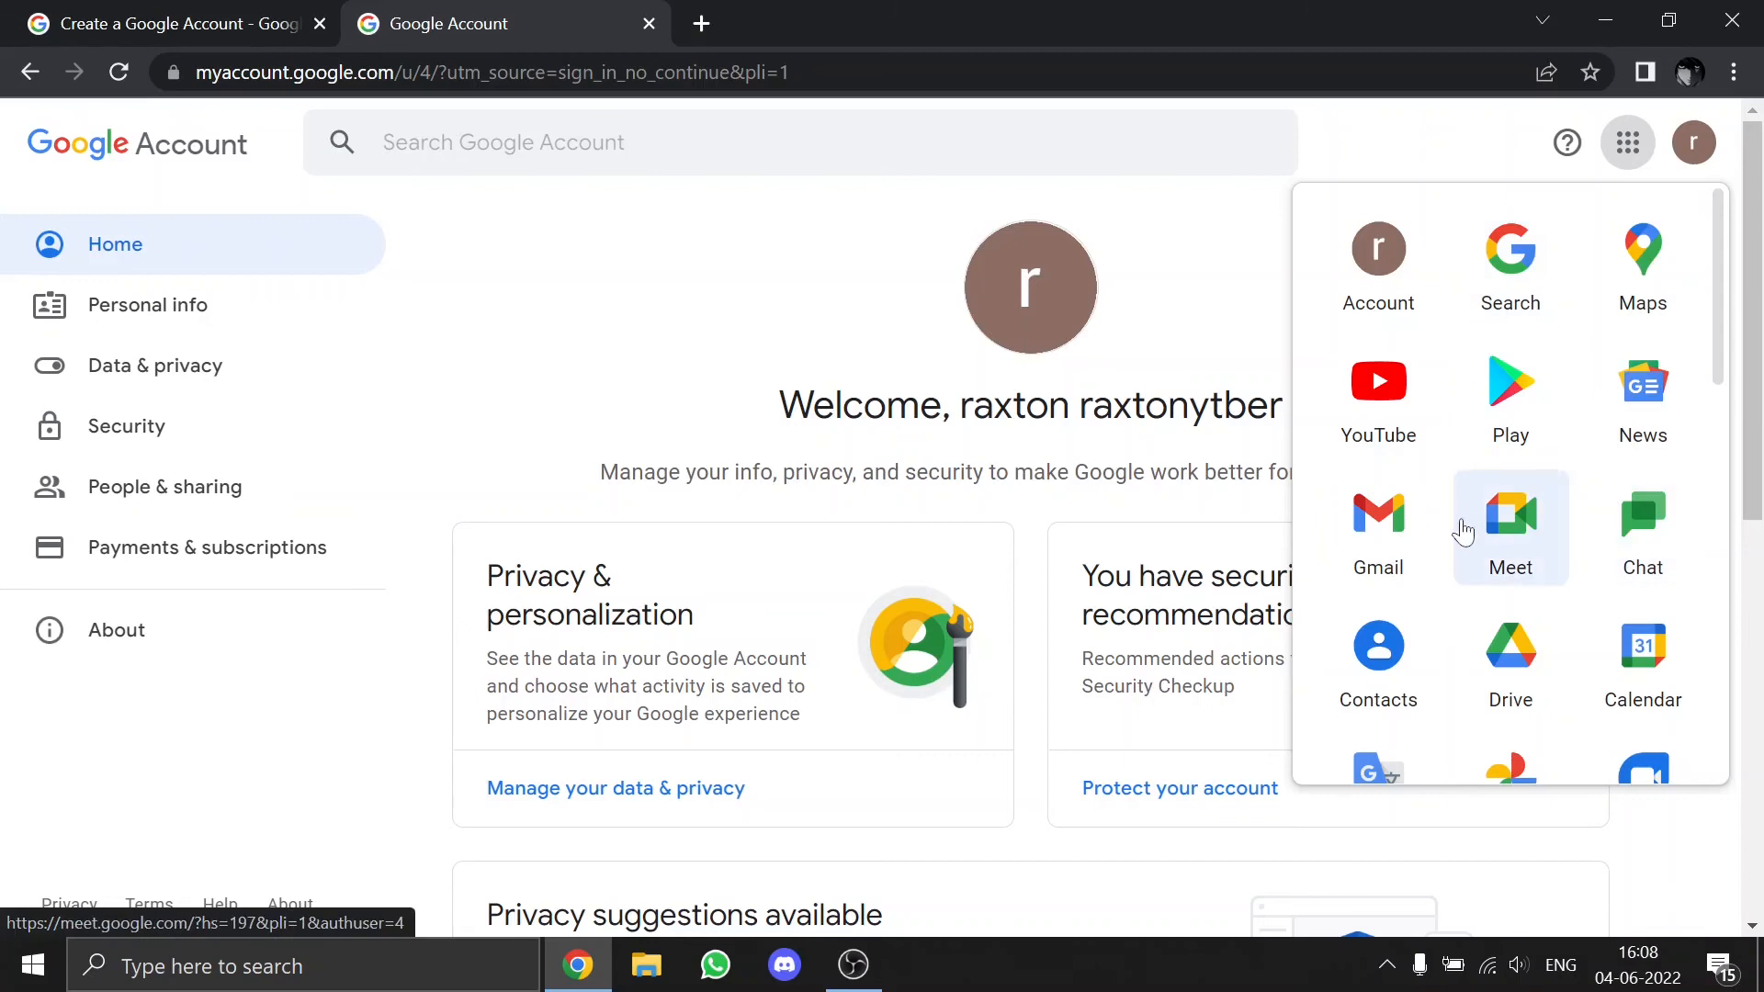
mouse_move(1125, 318)
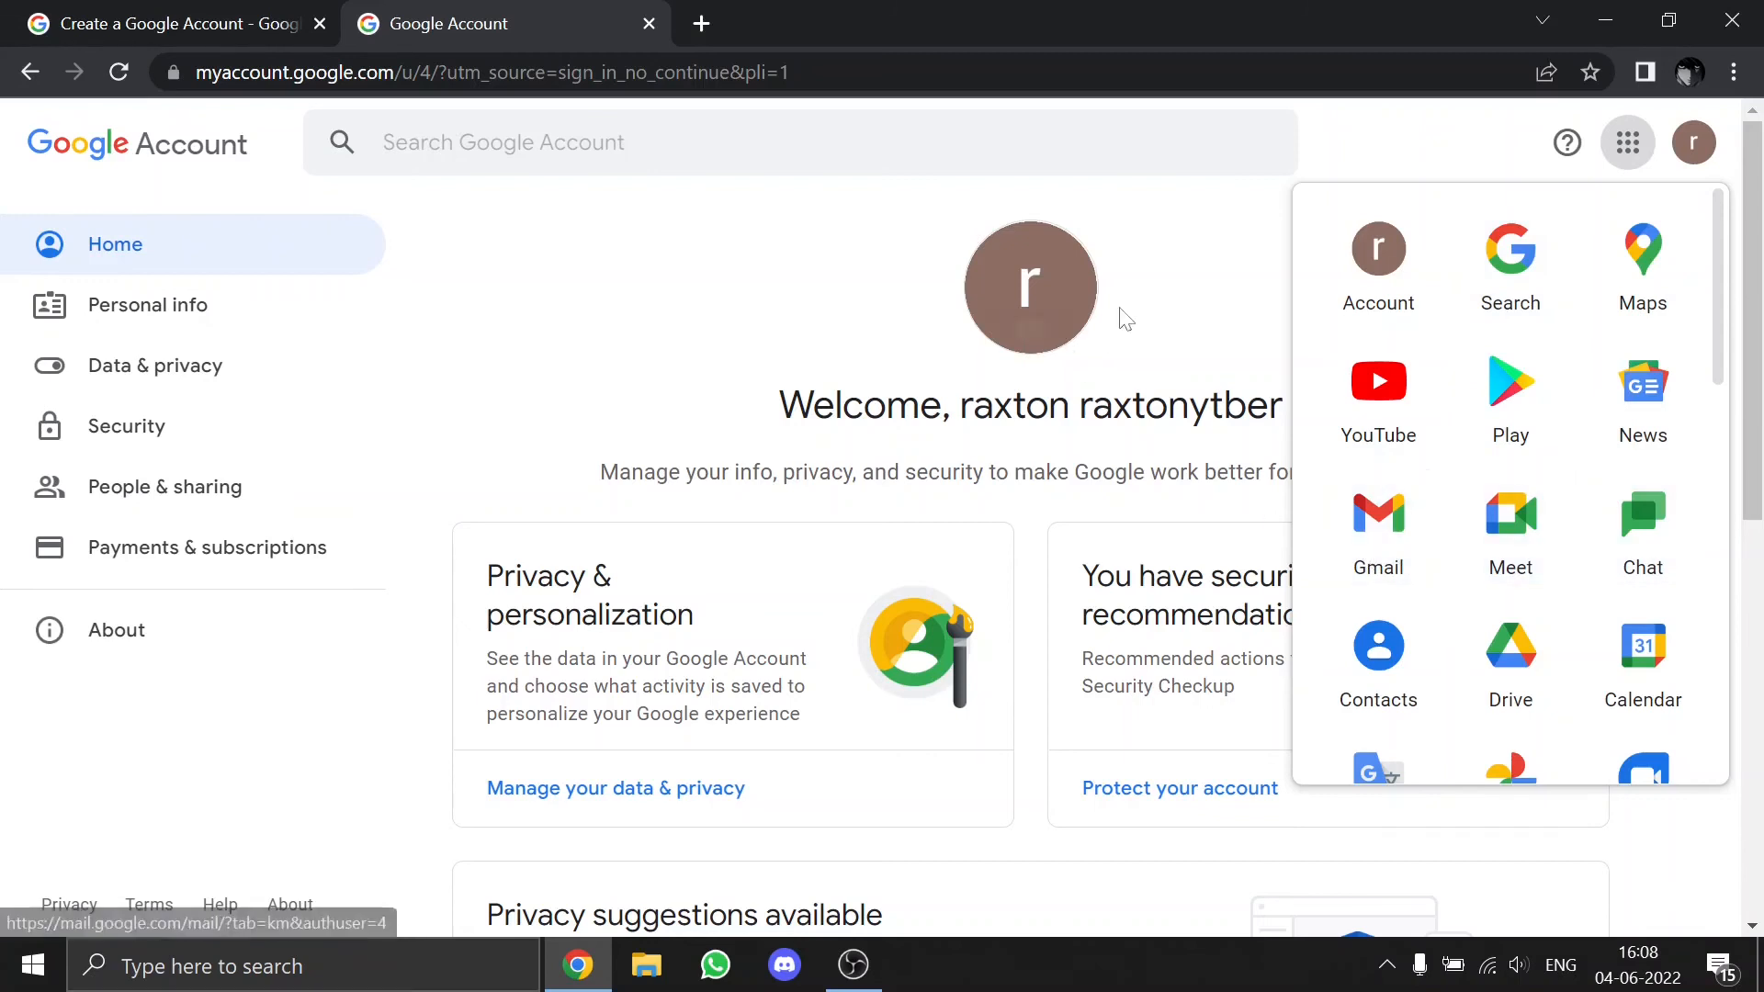
mouse_move(1509, 388)
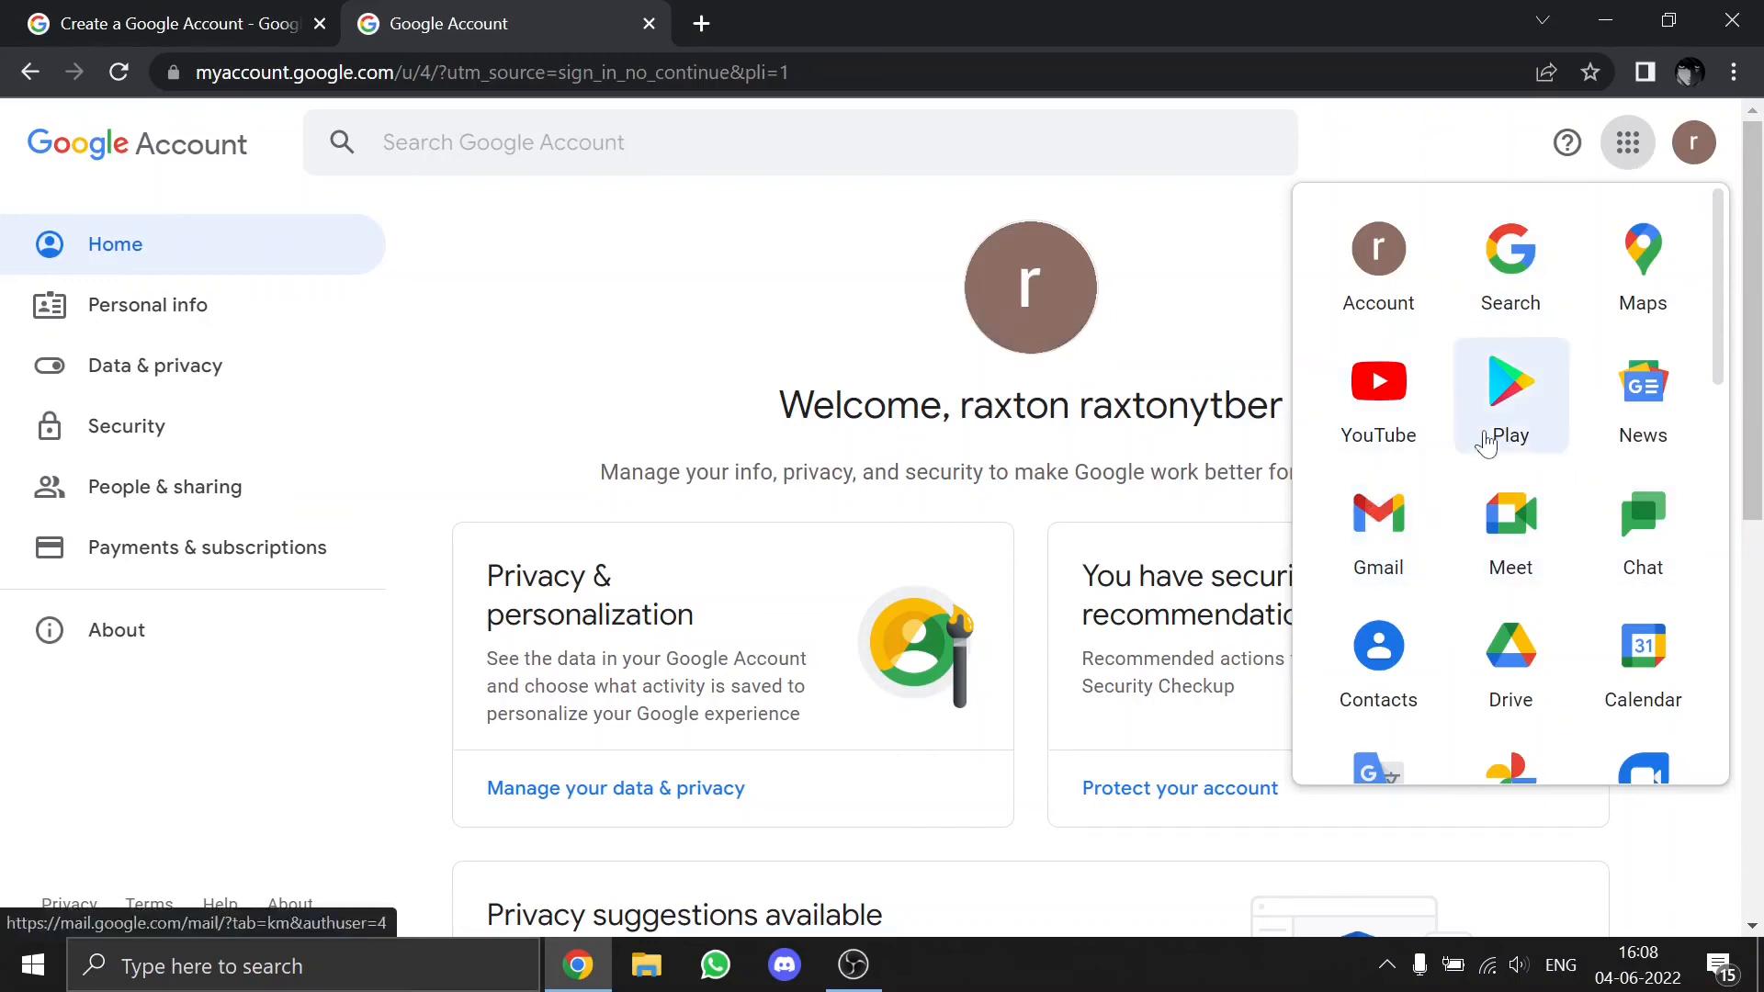
mouse_move(1642, 261)
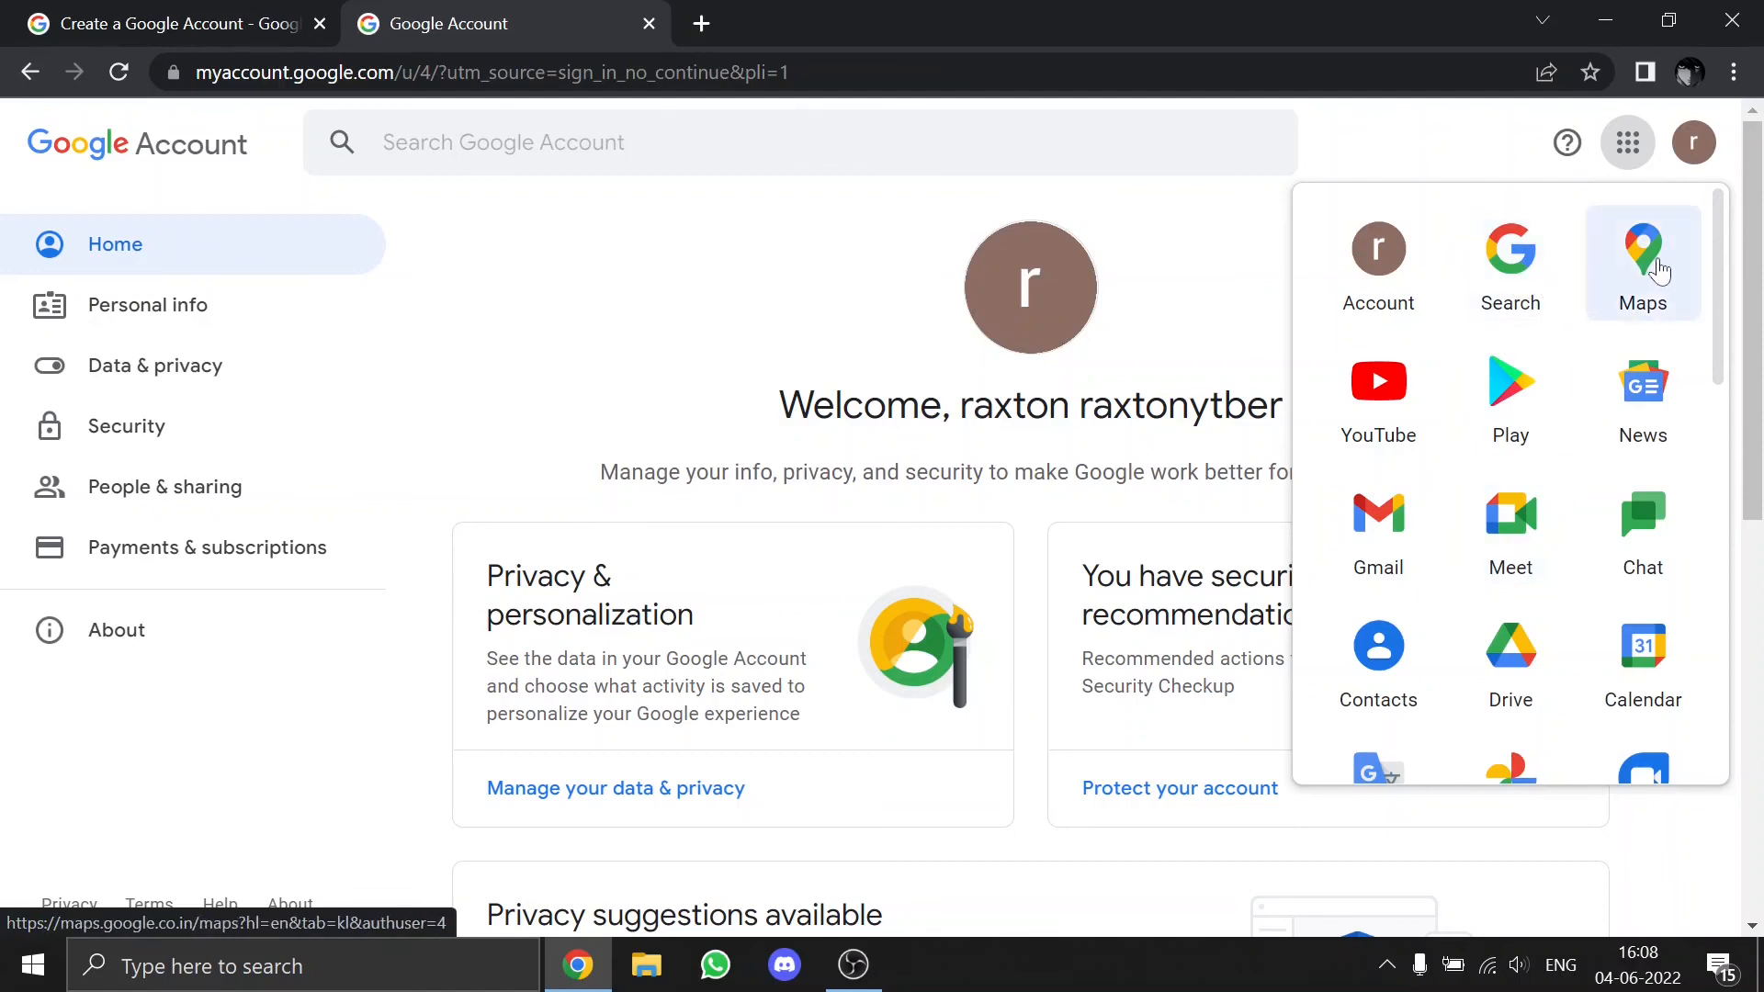
mouse_move(1510, 660)
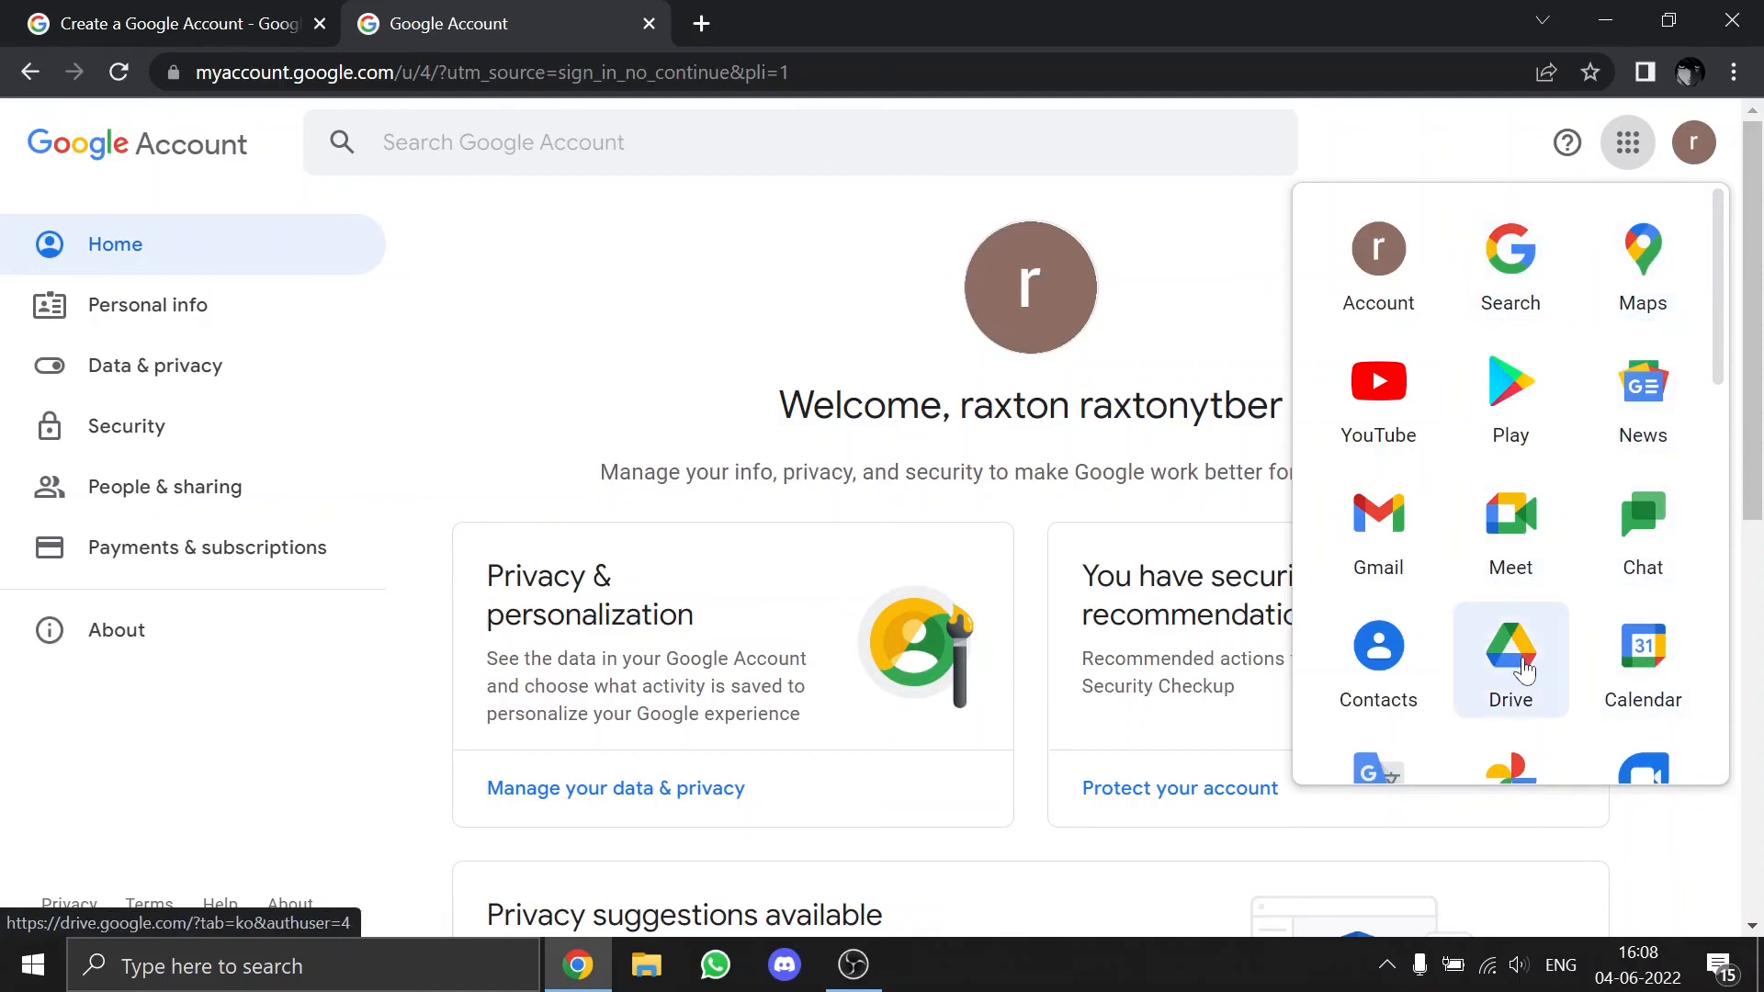
scroll(down, 3)
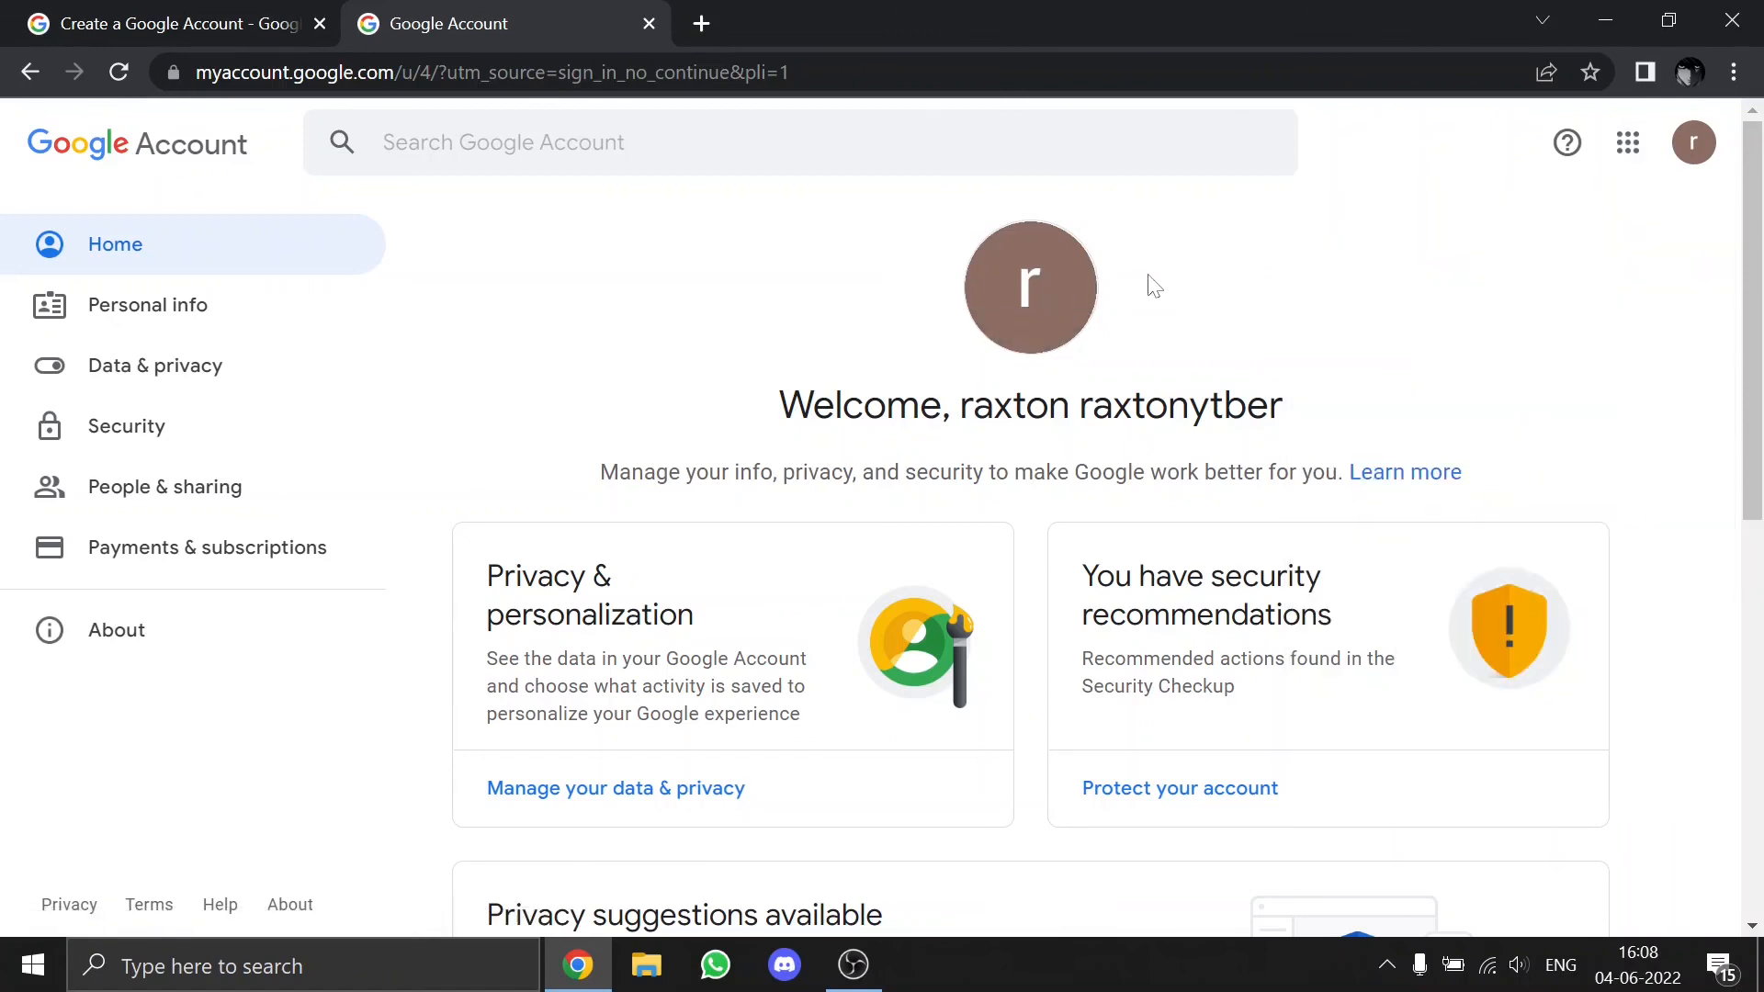
mouse_move(1128, 301)
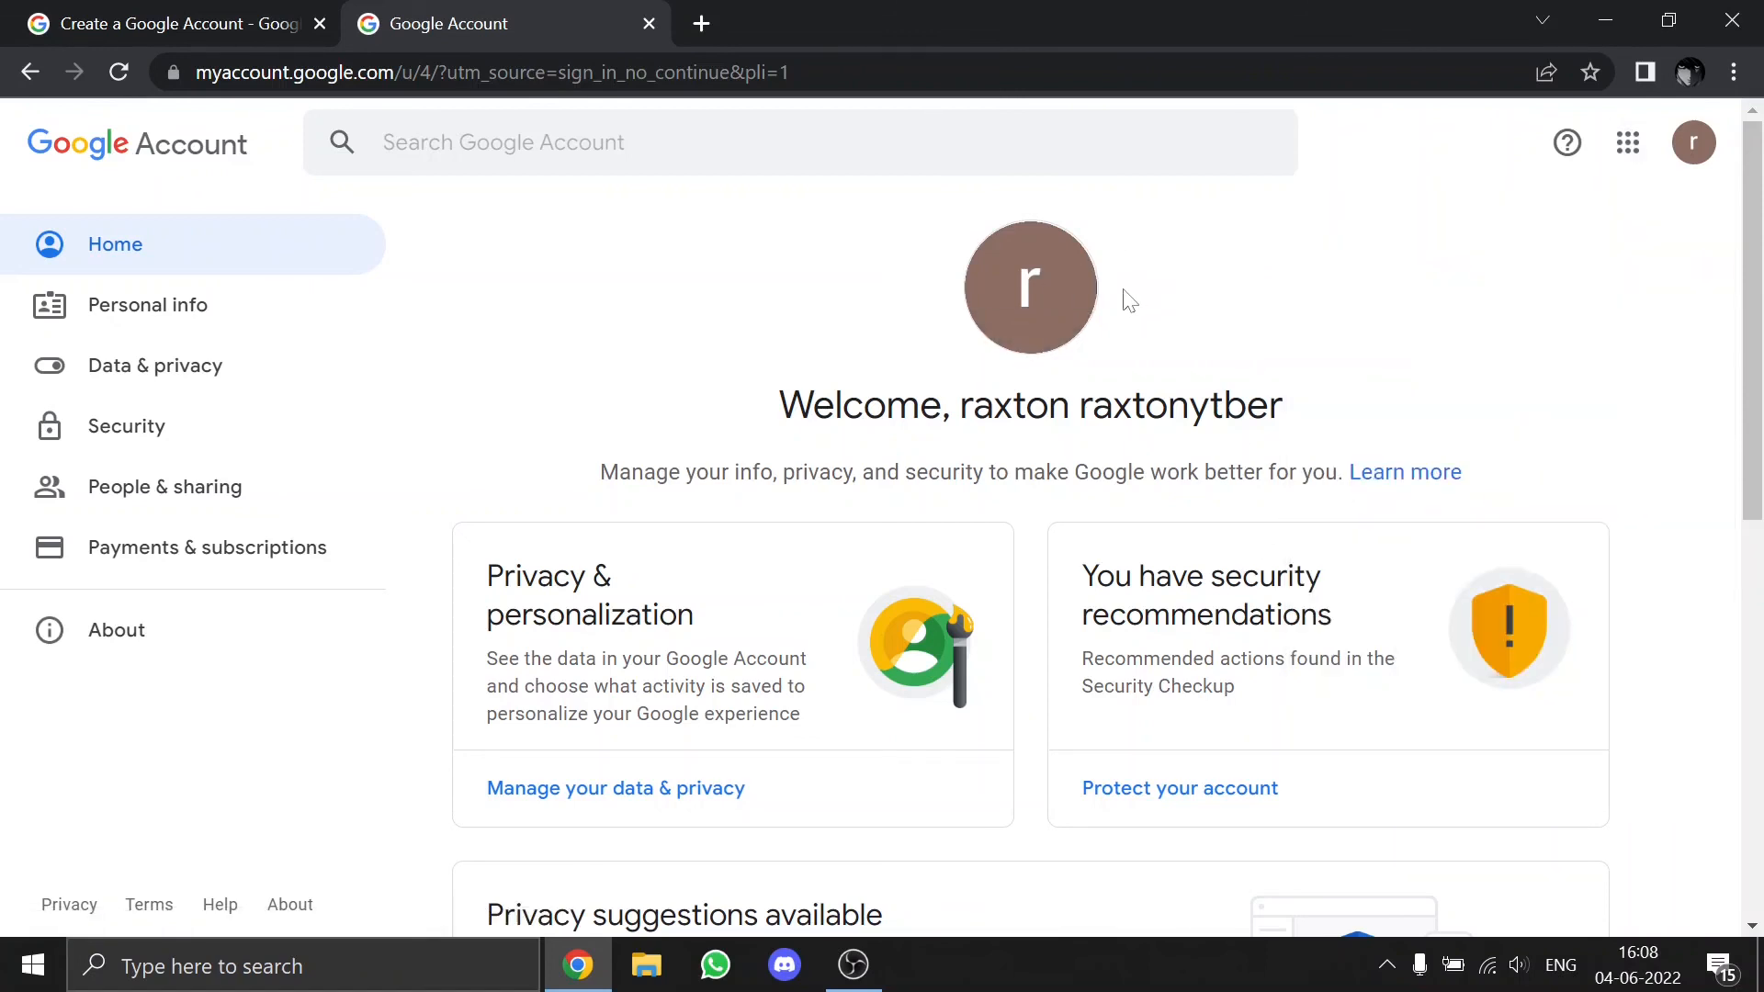